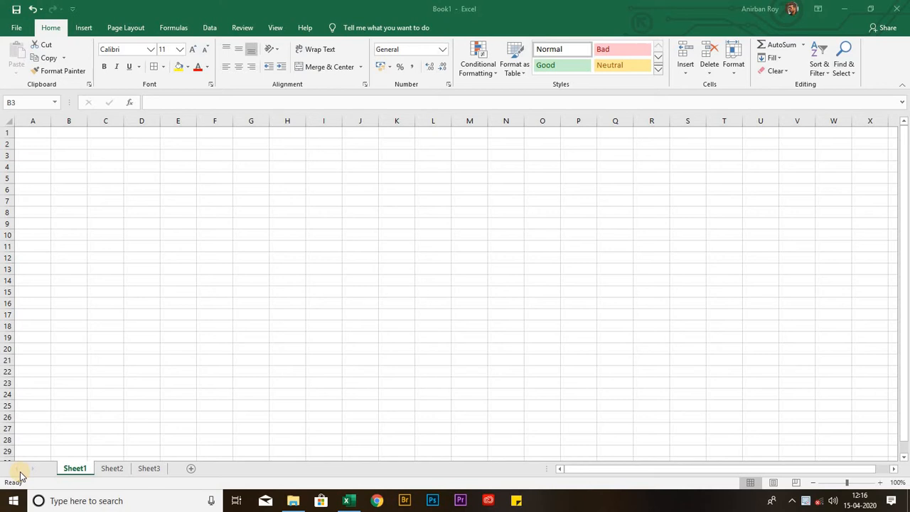
# Enter the name into cell B3 on Sheet1.
pyautogui.click(68, 155)
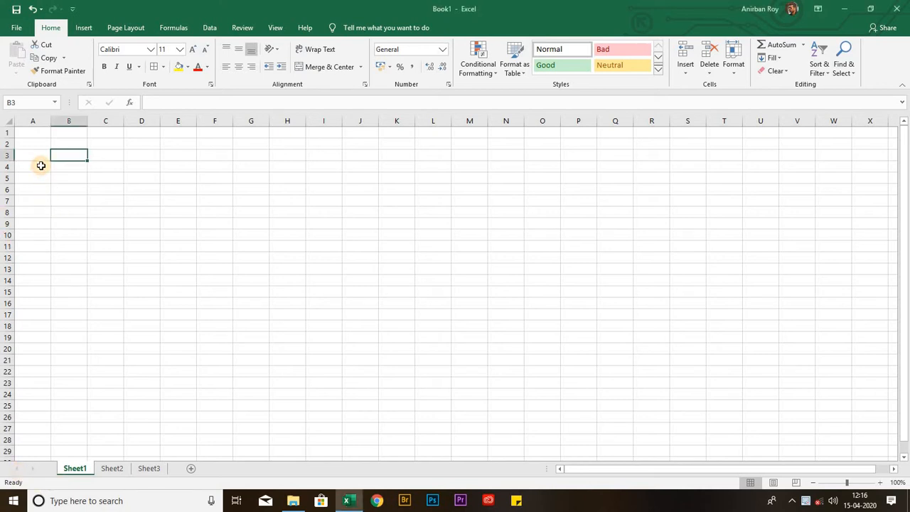
pyautogui.write('anirban r')
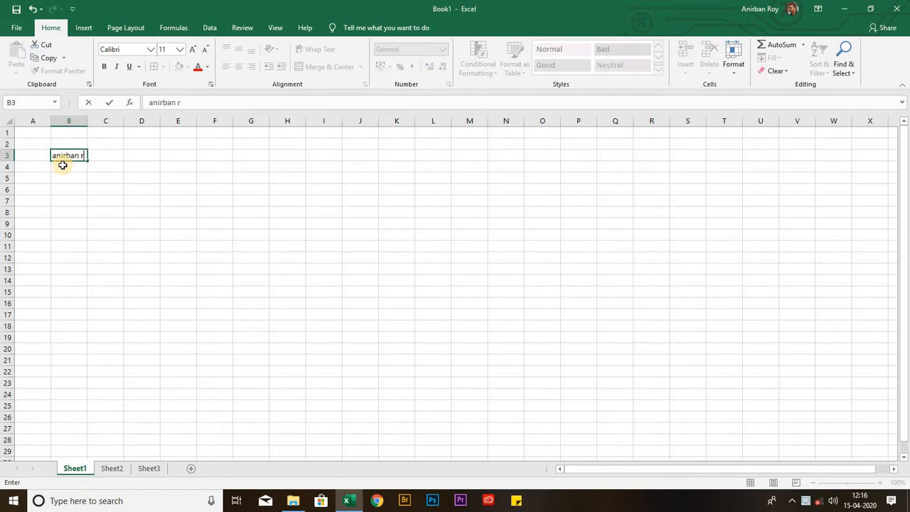
pyautogui.write('oy')
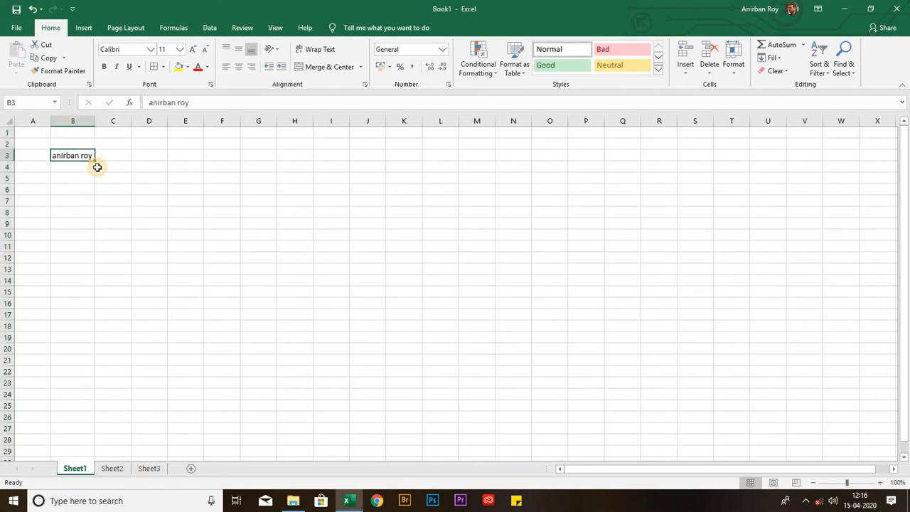
pyautogui.moveTo(102, 165)
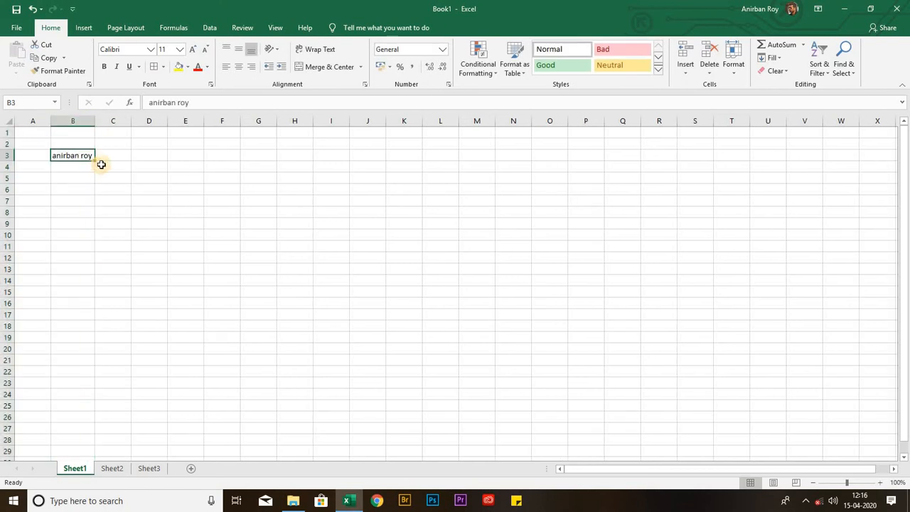
pyautogui.moveTo(320, 67)
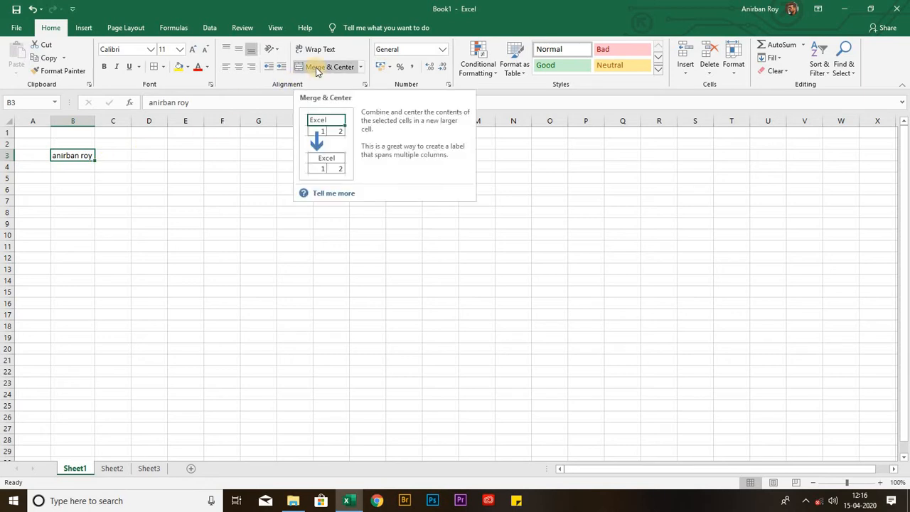
pyautogui.moveTo(283, 84)
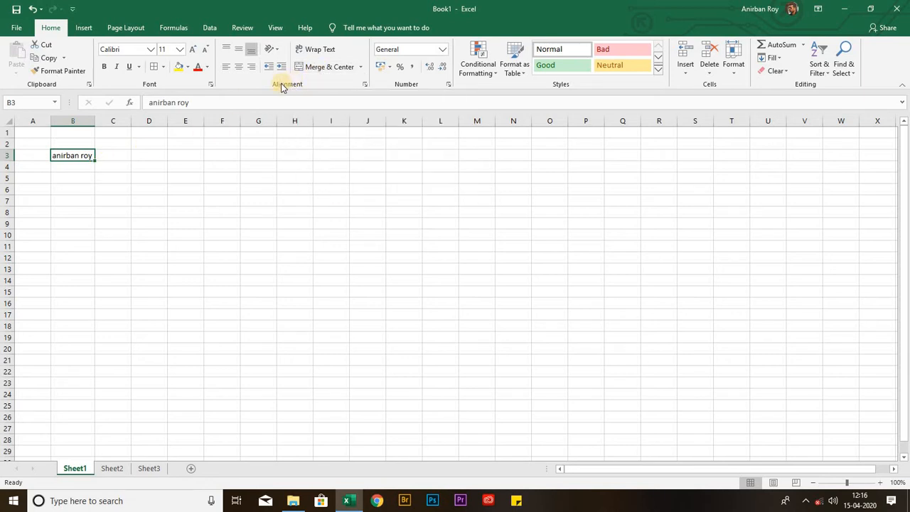
pyautogui.moveTo(330, 67)
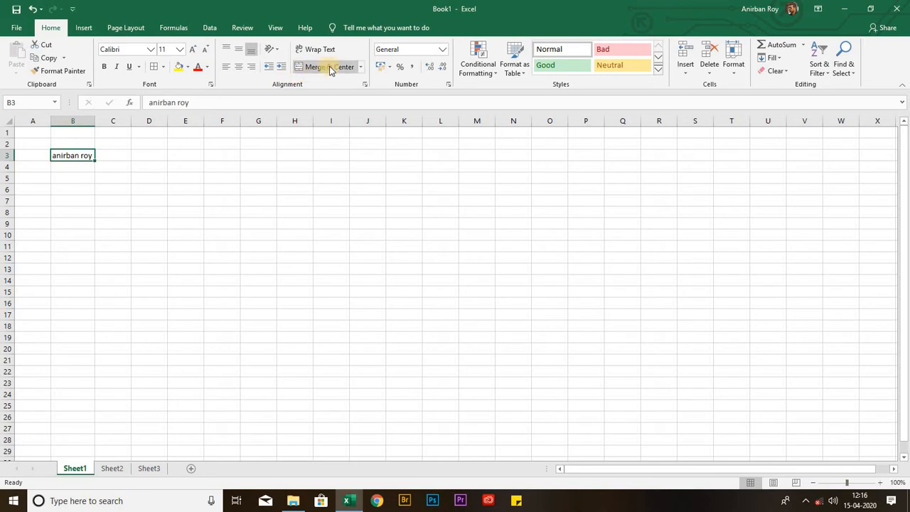
pyautogui.moveTo(333, 68)
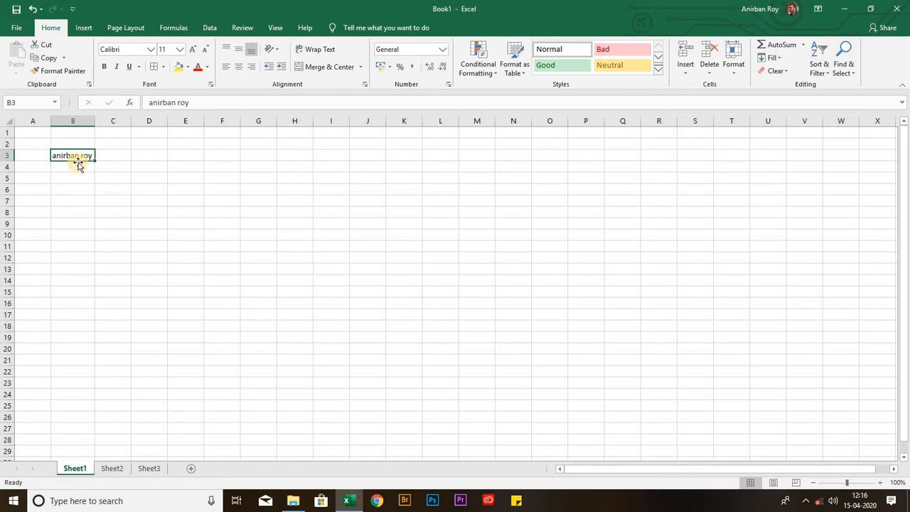
# Merge and center cells B3:D3 so the name spans three columns.
pyautogui.moveTo(72, 155); pyautogui.dragTo(114, 155)
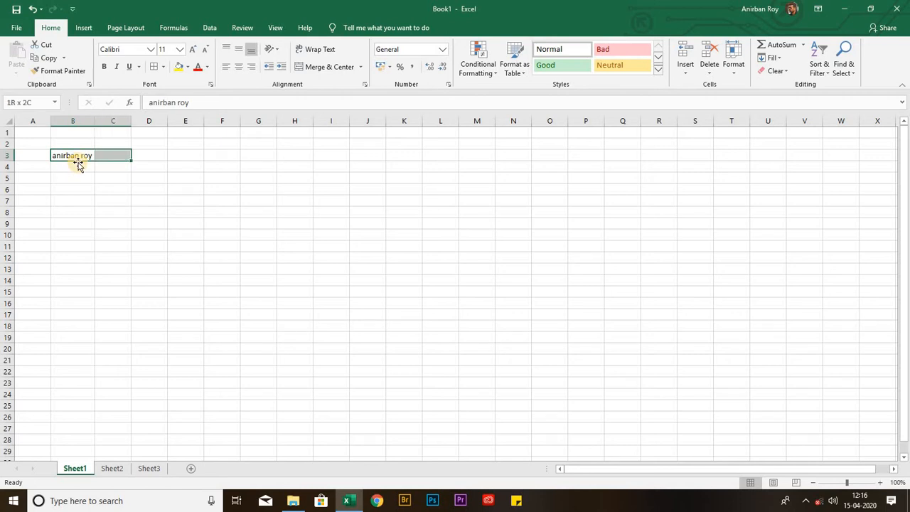
pyautogui.moveTo(73, 155); pyautogui.dragTo(147, 155)
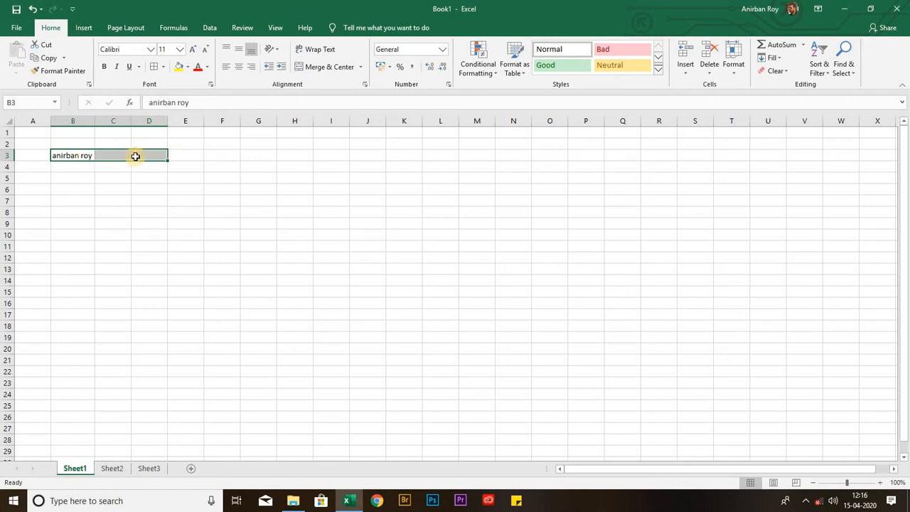
pyautogui.click(326, 66)
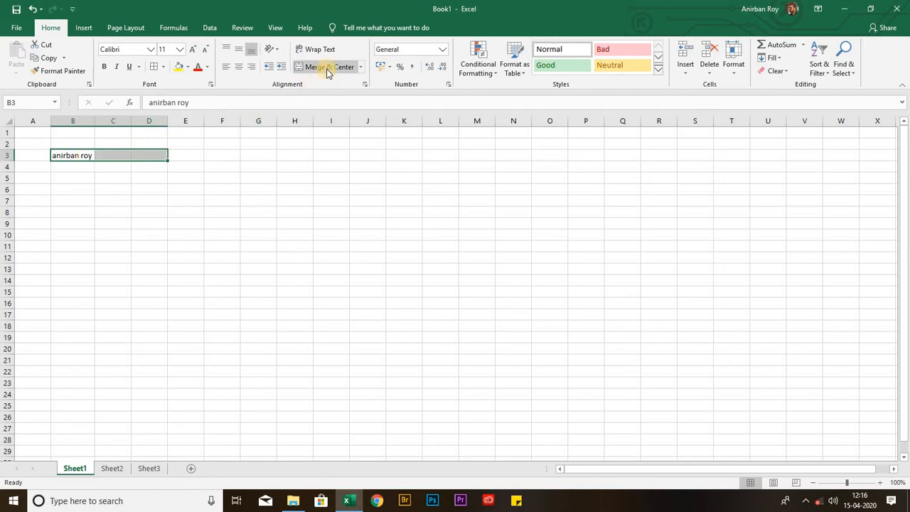
pyautogui.moveTo(327, 74)
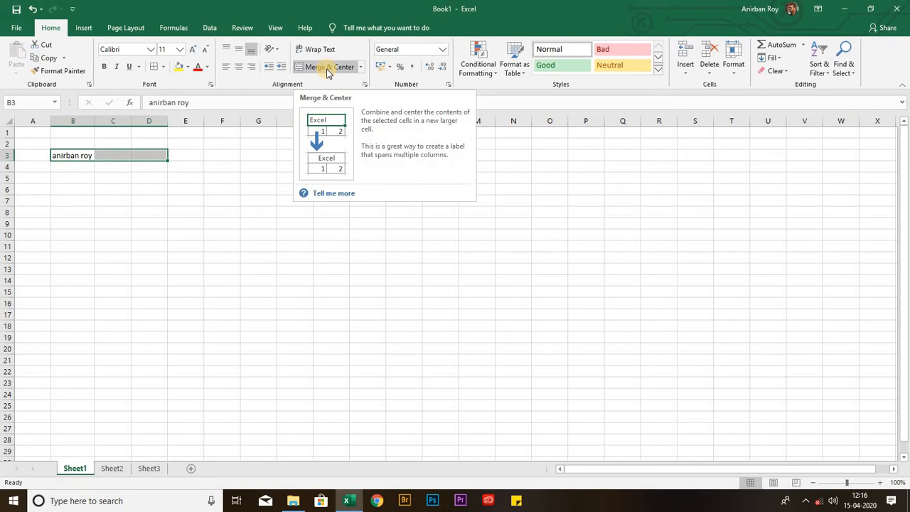
pyautogui.click(324, 67)
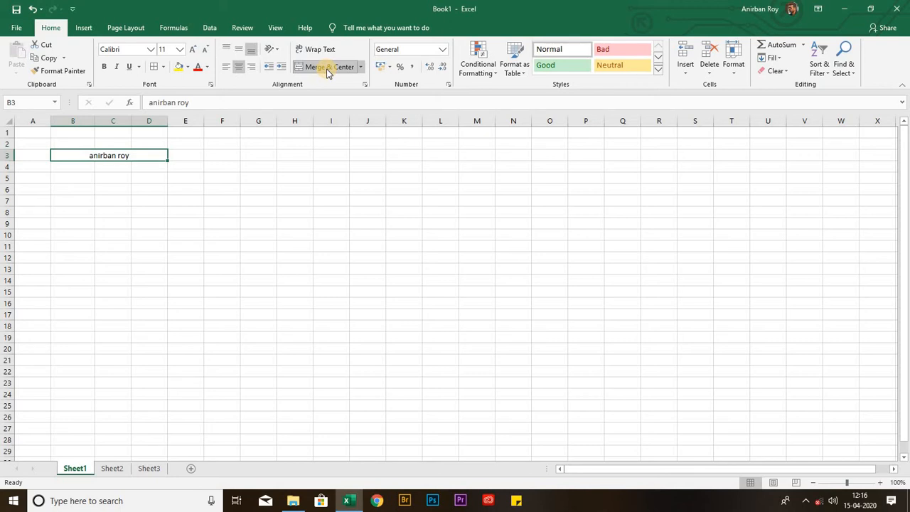
pyautogui.click(327, 66)
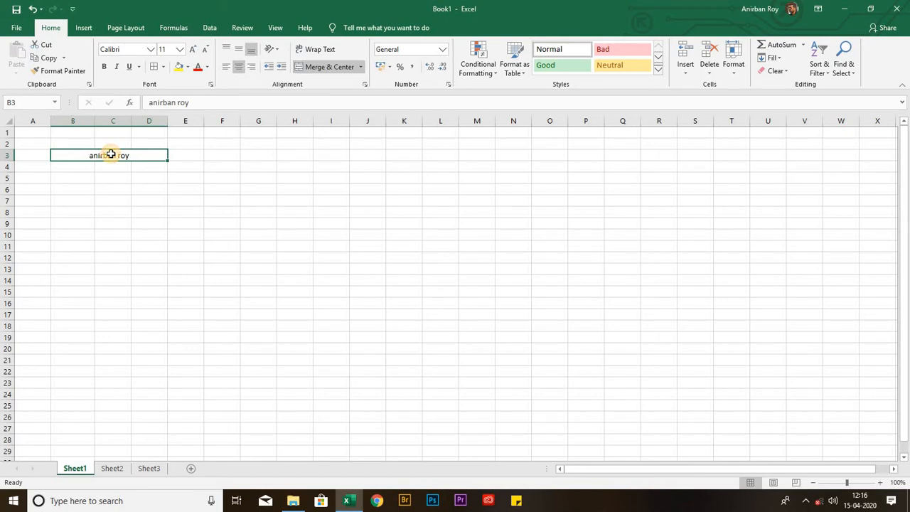
pyautogui.moveTo(139, 156)
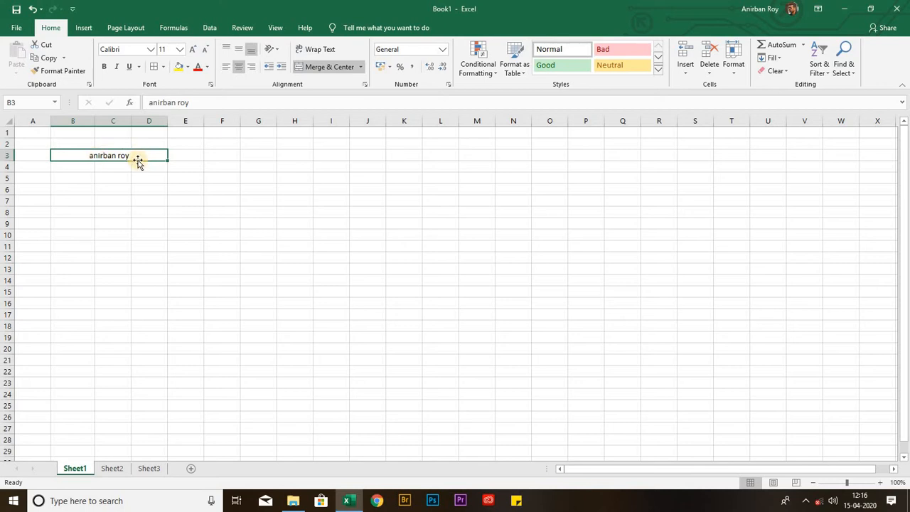
pyautogui.moveTo(136, 156)
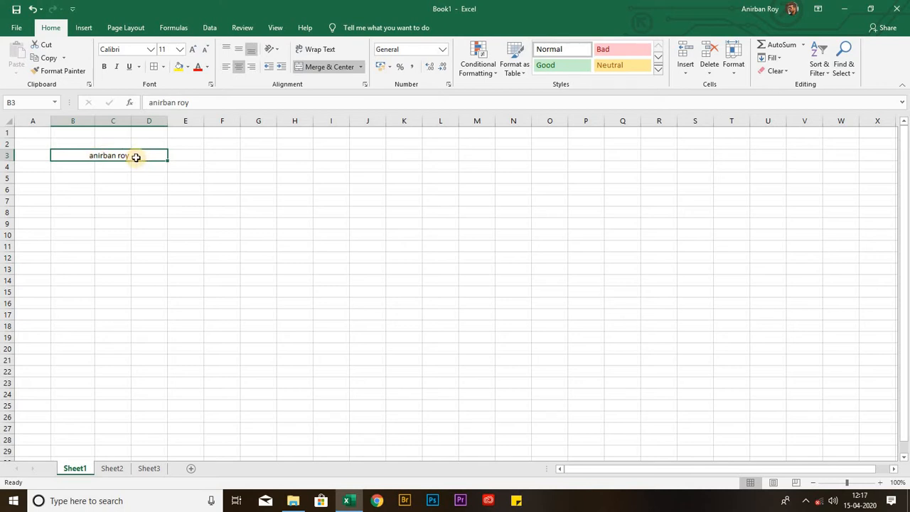
pyautogui.moveTo(202, 158)
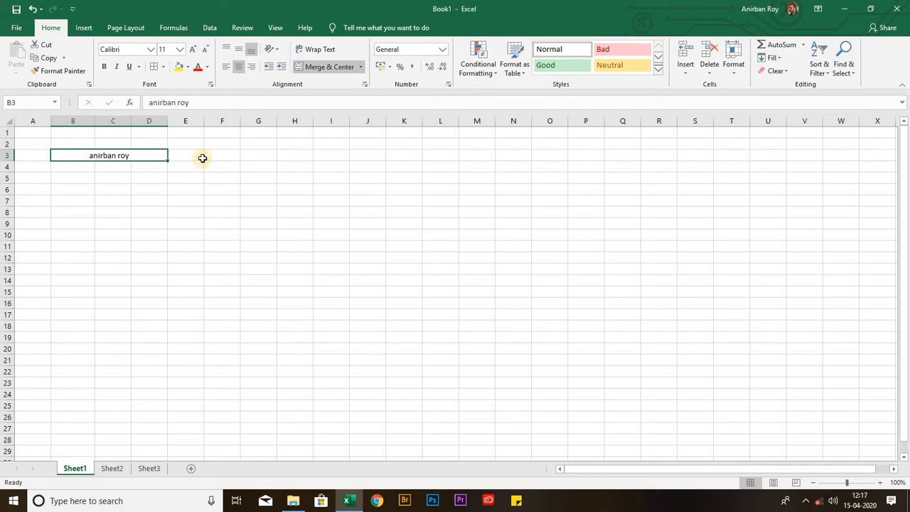
pyautogui.moveTo(209, 145)
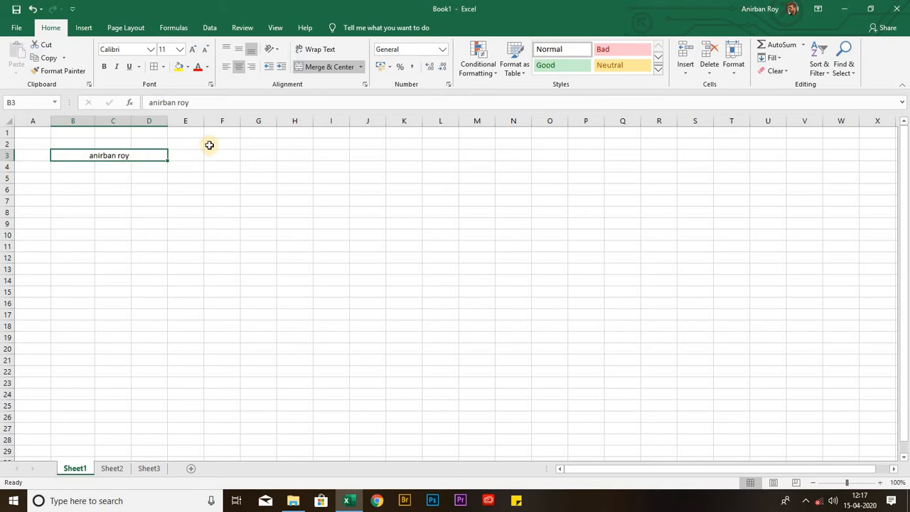
pyautogui.moveTo(290, 94)
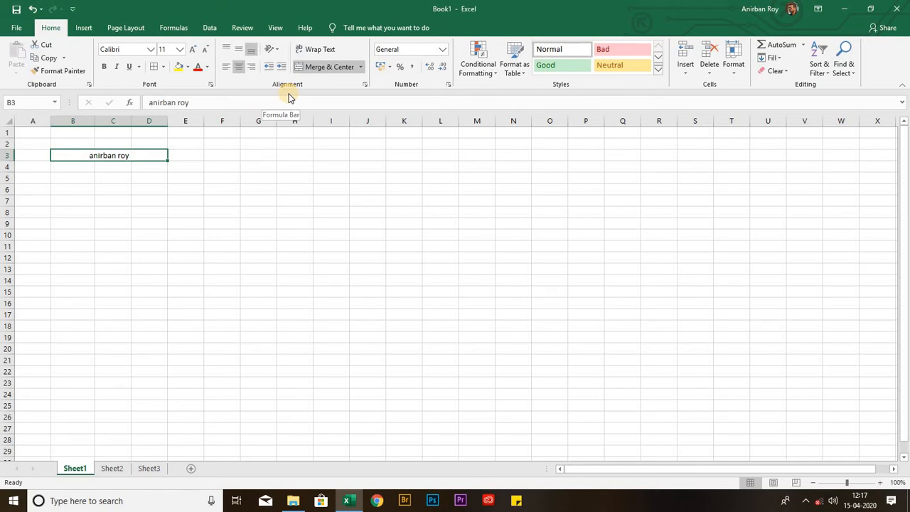
pyautogui.moveTo(250, 155)
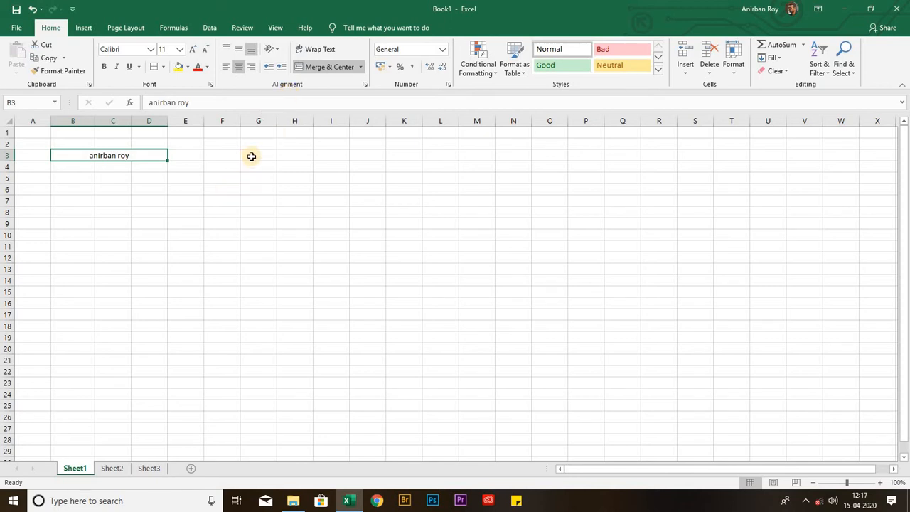
# Enter the sentence 'I am a good boy' into cell G3.
pyautogui.click(255, 155)
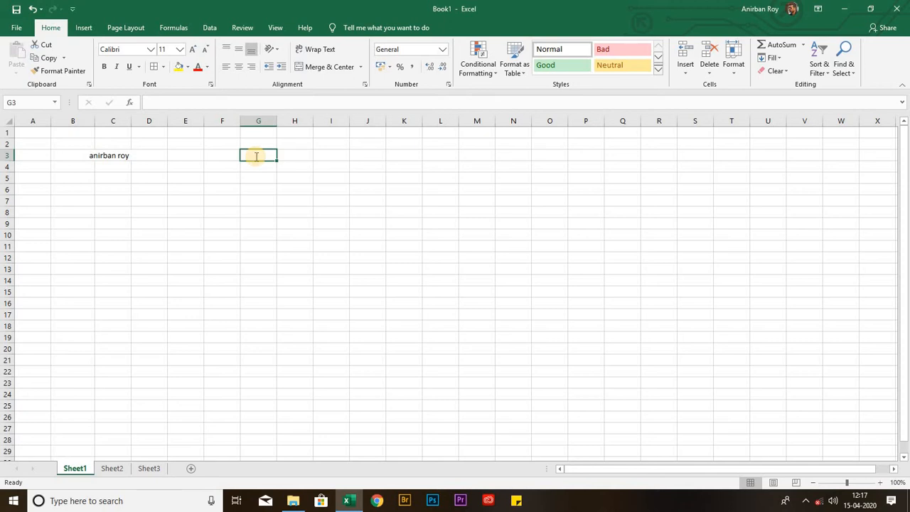
pyautogui.write('I am a')
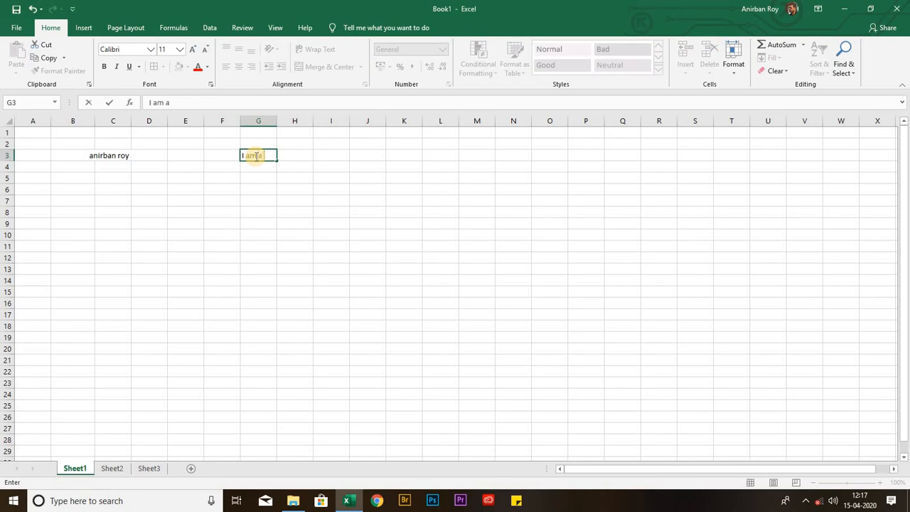
pyautogui.write('good bo')
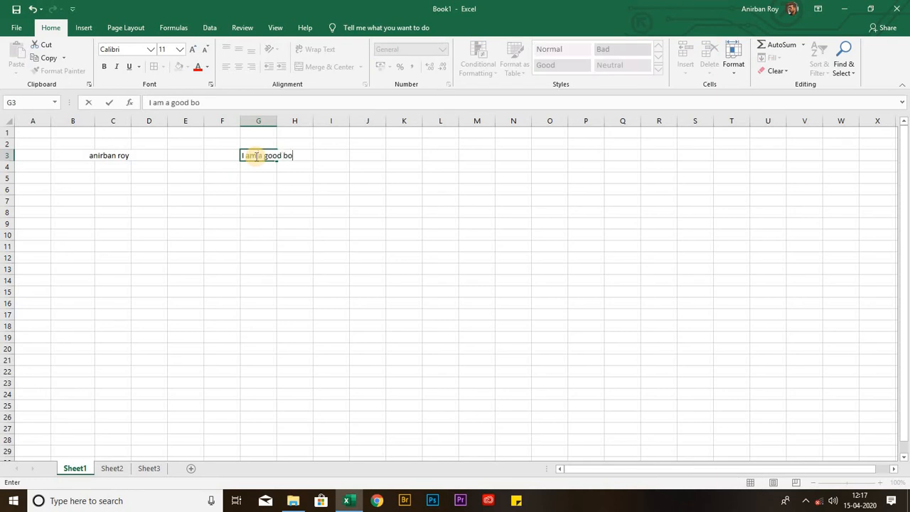
pyautogui.write('y')
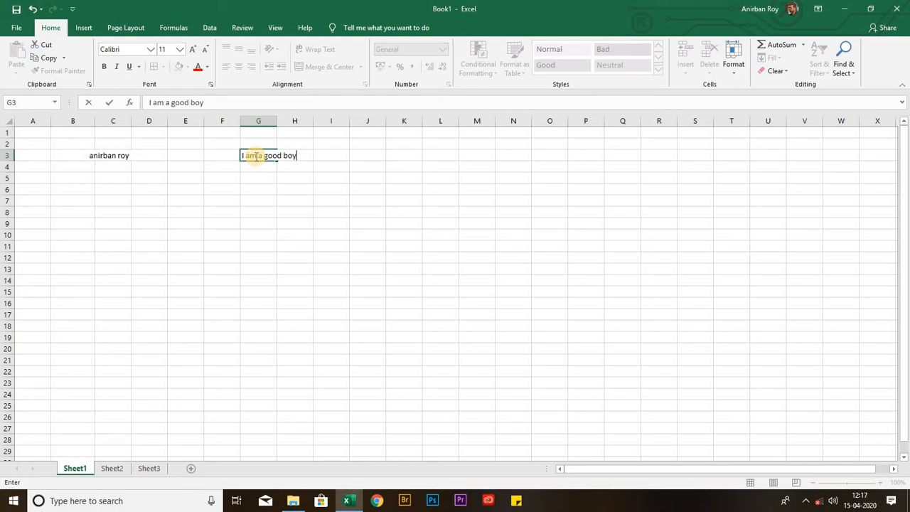
pyautogui.press('Enter')
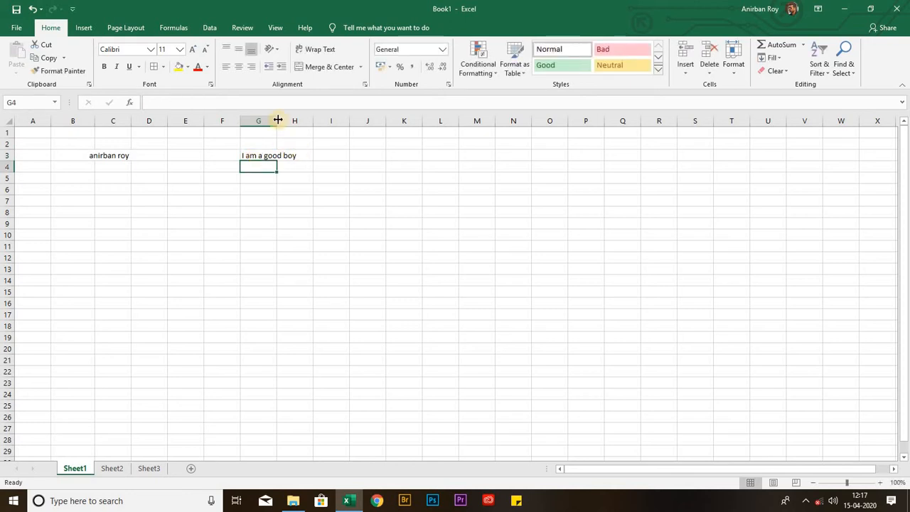
# Widen column G to fit the sentence, then narrow it back so the text is cut off.
pyautogui.click(267, 155)
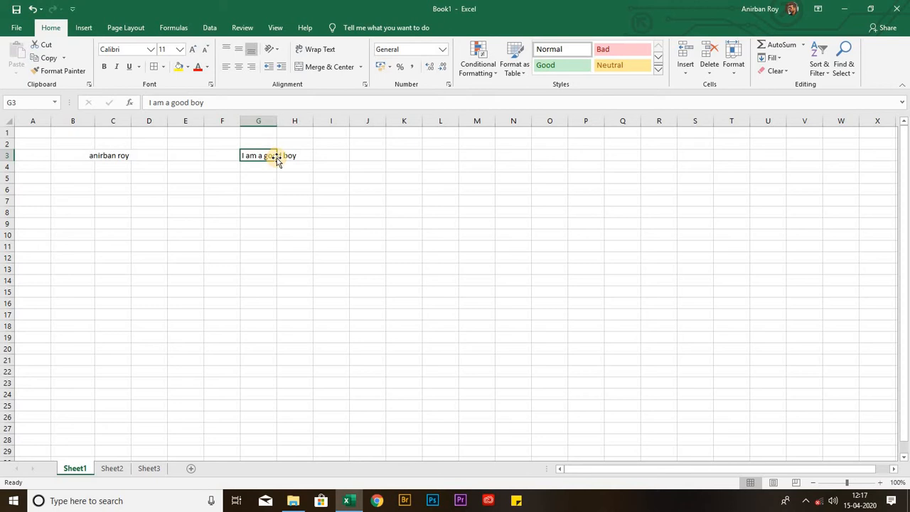
pyautogui.moveTo(279, 120); pyautogui.dragTo(278, 119)
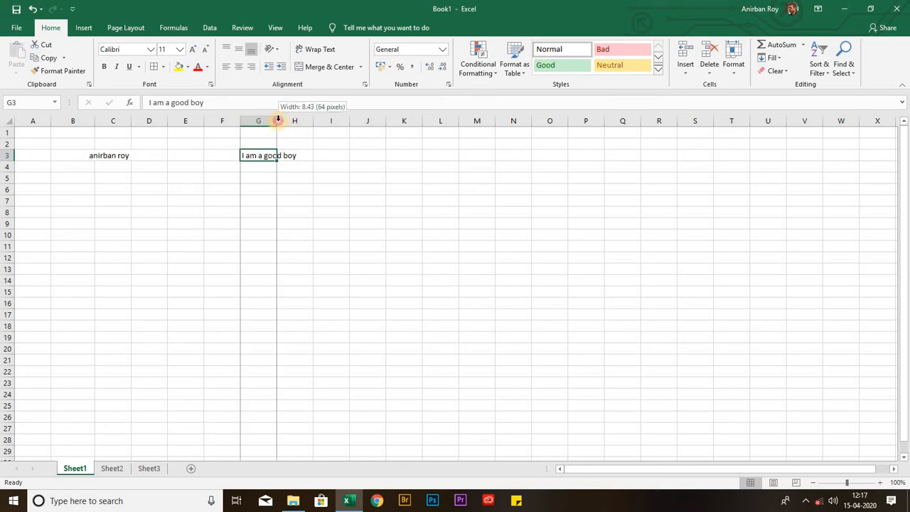
pyautogui.moveTo(279, 119); pyautogui.dragTo(298, 119)
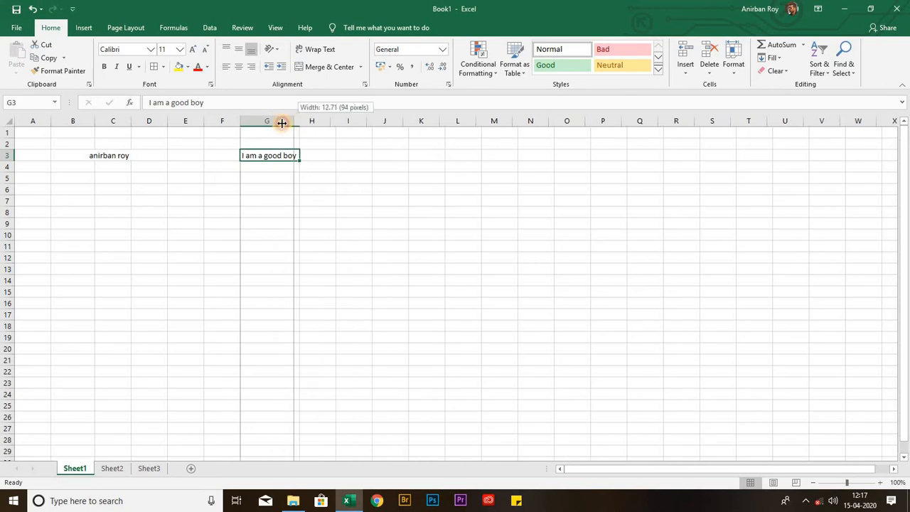
pyautogui.moveTo(282, 121); pyautogui.dragTo(274, 121)
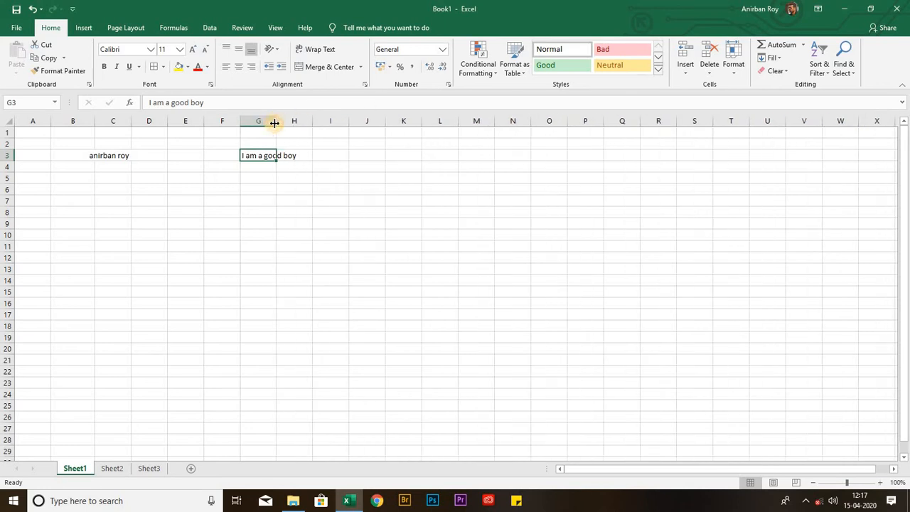
pyautogui.click(296, 155)
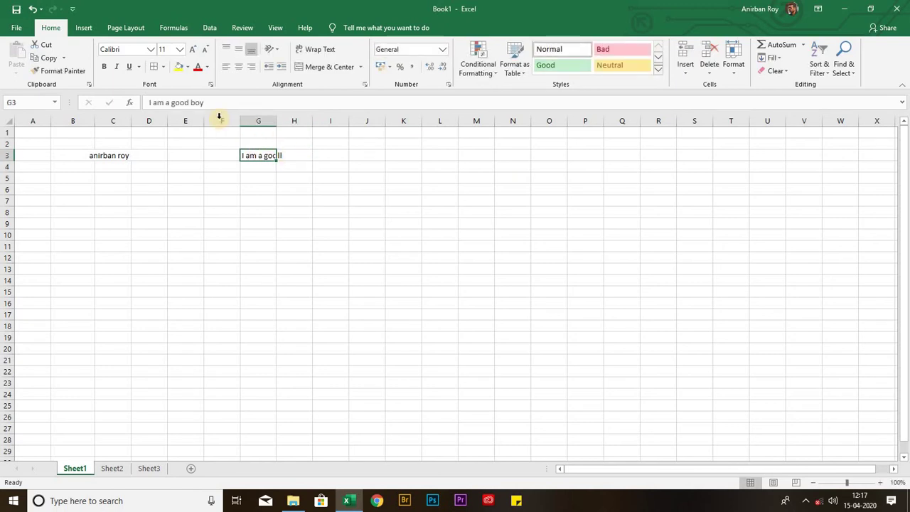
pyautogui.moveTo(262, 162)
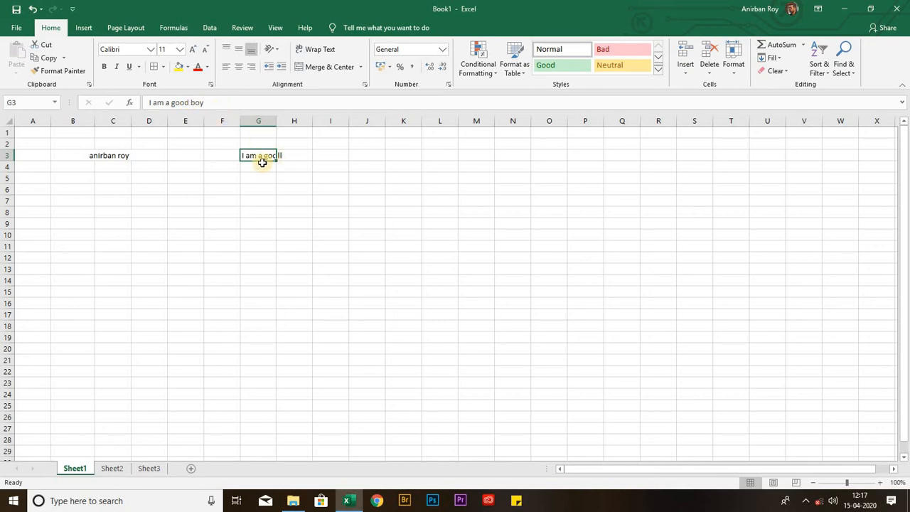
pyautogui.moveTo(263, 154)
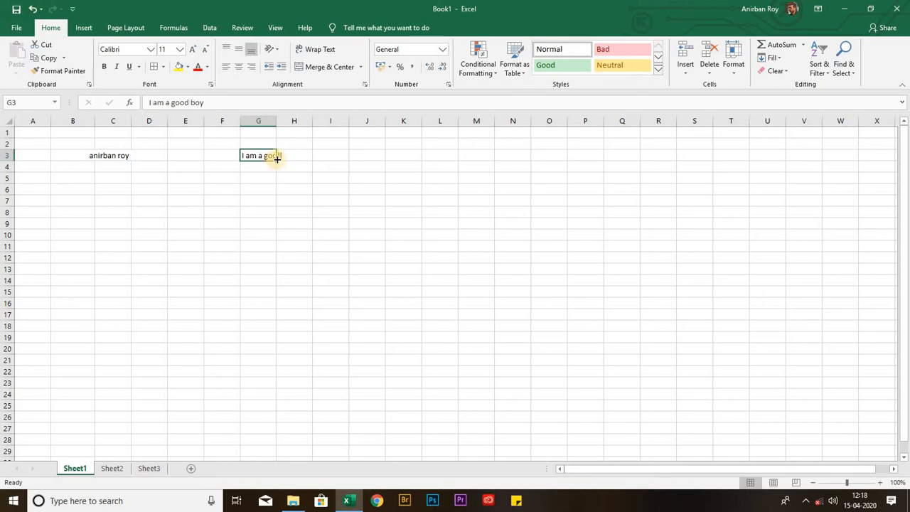
pyautogui.moveTo(315, 48)
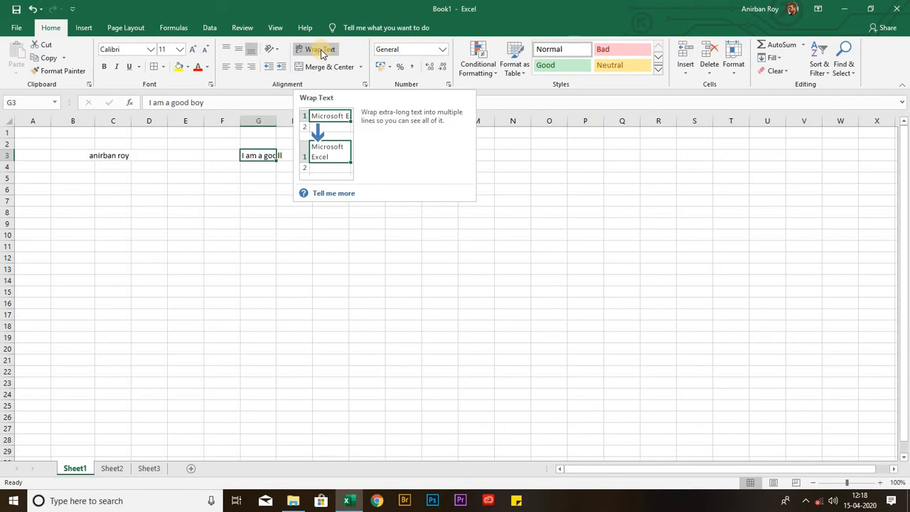
# Apply Wrap Text to G3 so the sentence breaks onto two lines.
pyautogui.click(317, 48)
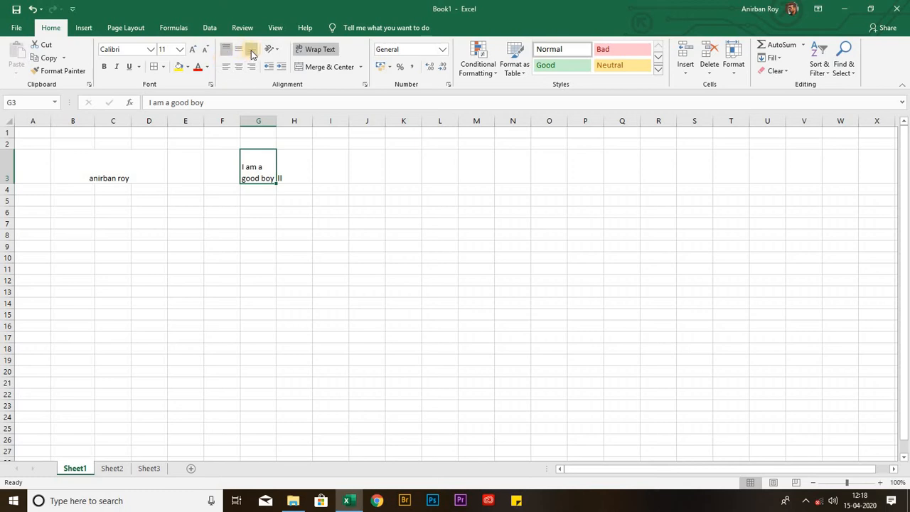
pyautogui.moveTo(250, 50)
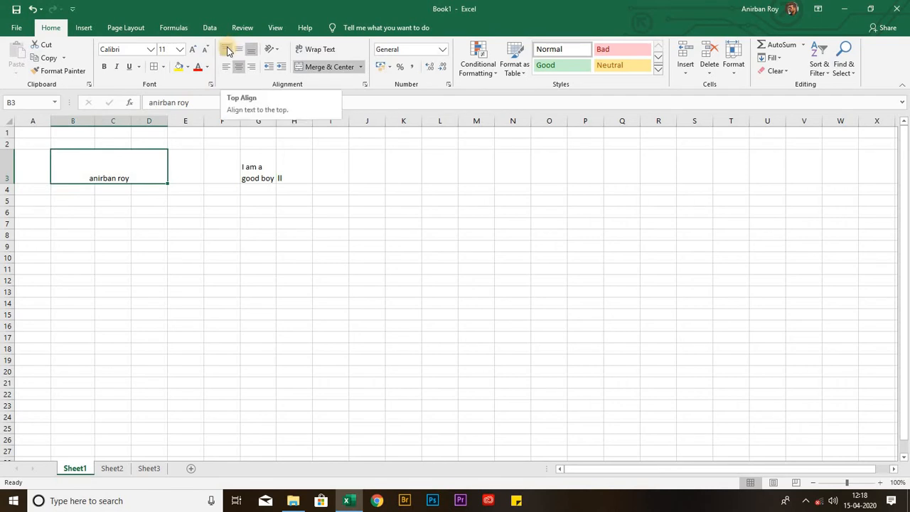
# Try top/middle/bottom and left/center alignments on the merged name, ending bottom-right aligned.
pyautogui.click(226, 48)
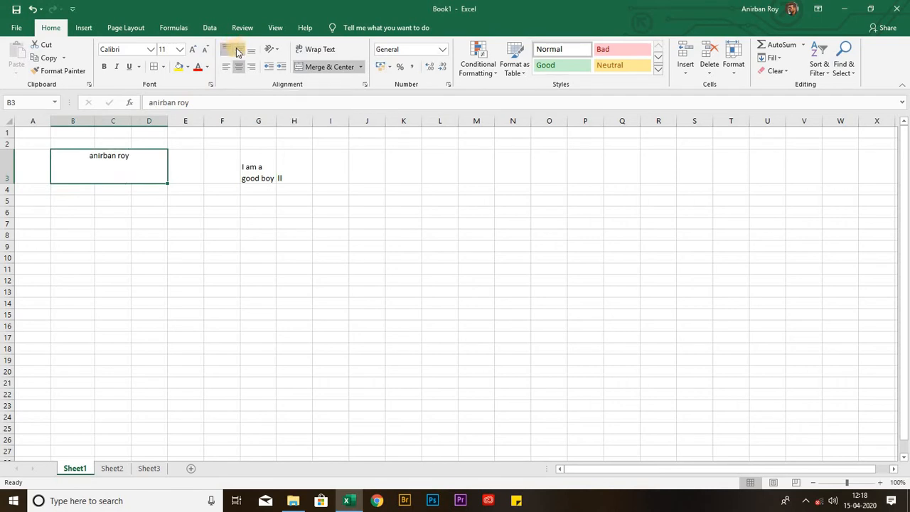
pyautogui.click(239, 48)
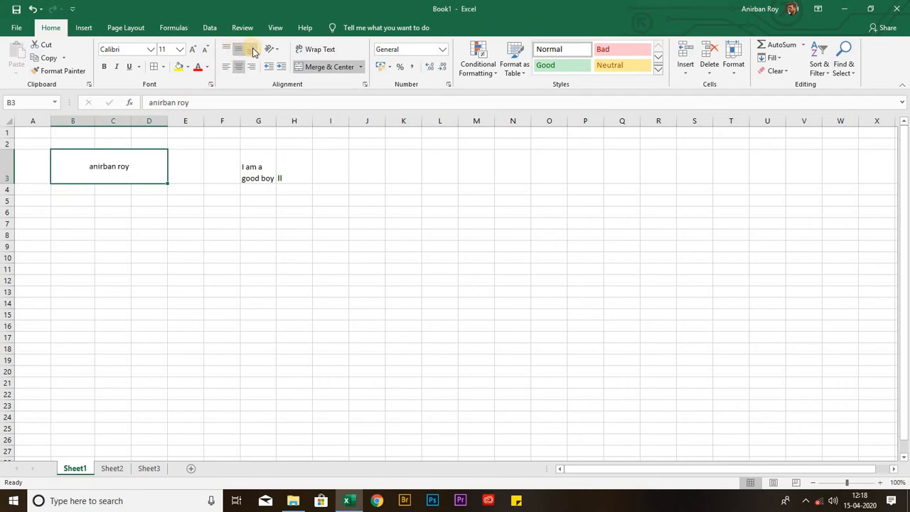
pyautogui.click(252, 49)
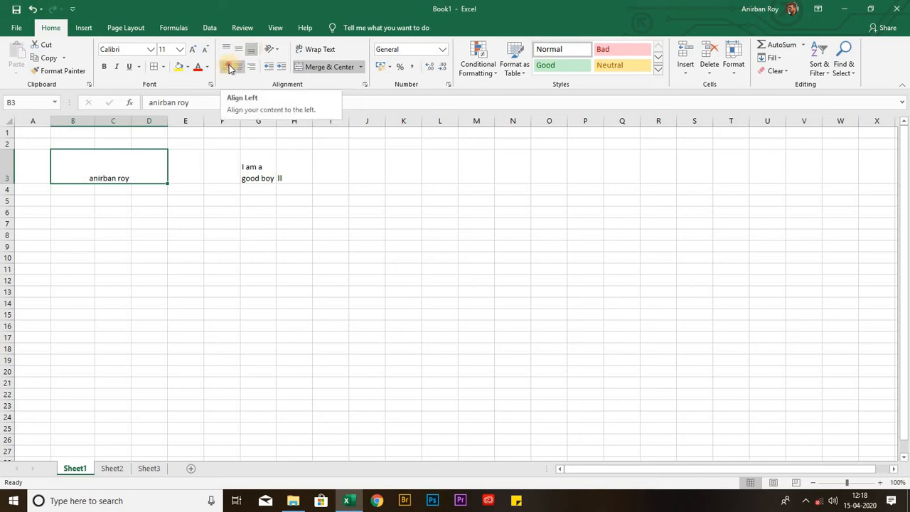
pyautogui.click(227, 66)
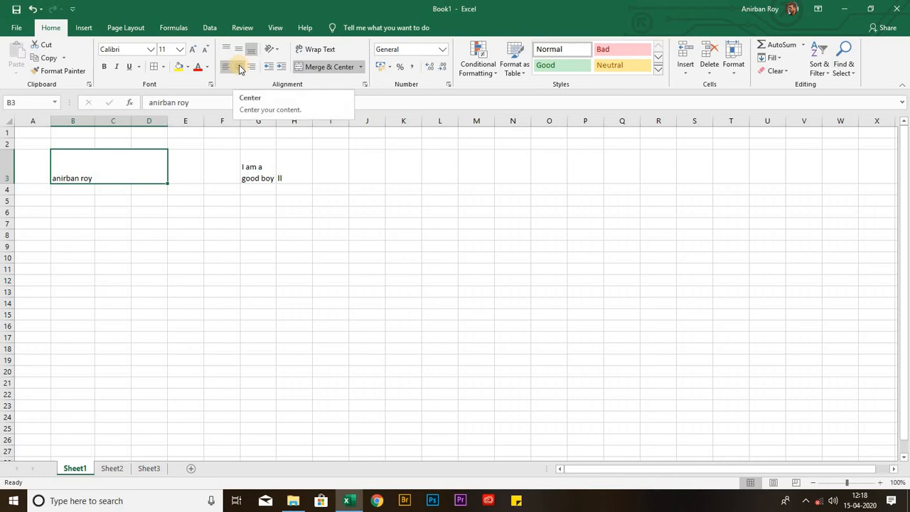
pyautogui.click(239, 67)
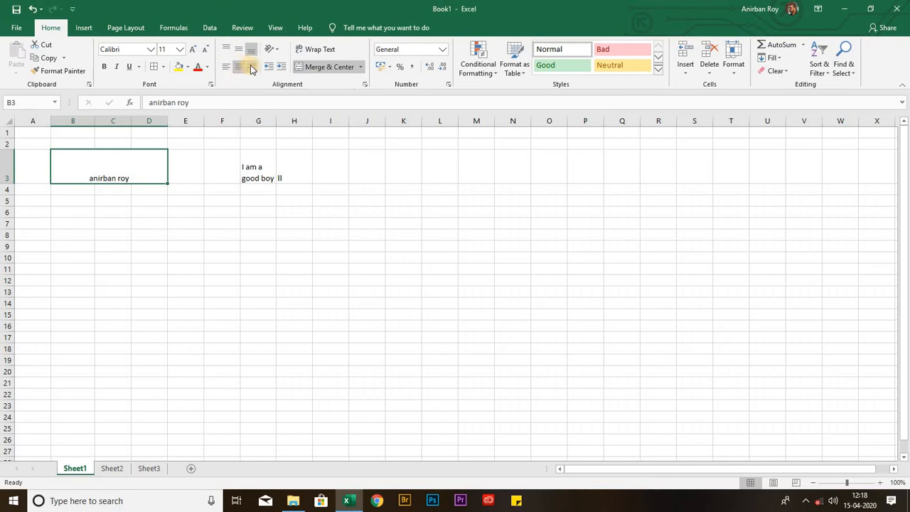
pyautogui.moveTo(250, 67)
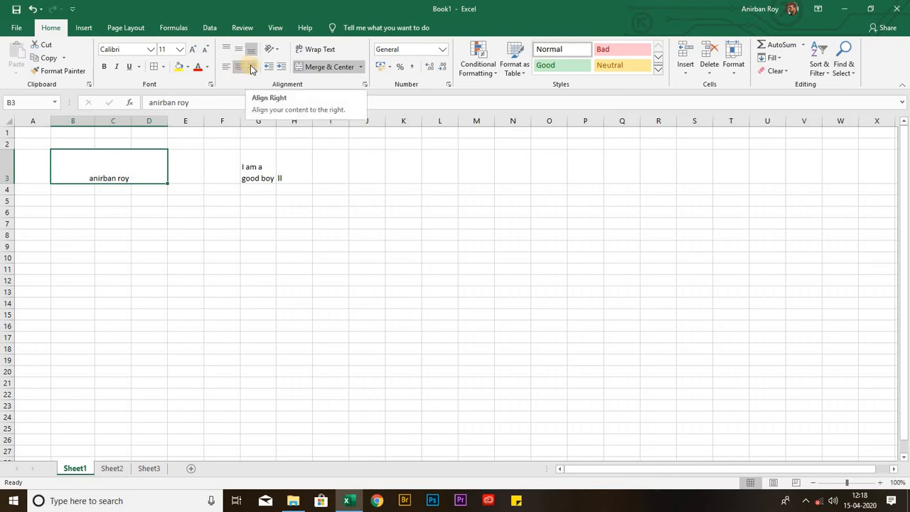
pyautogui.click(251, 67)
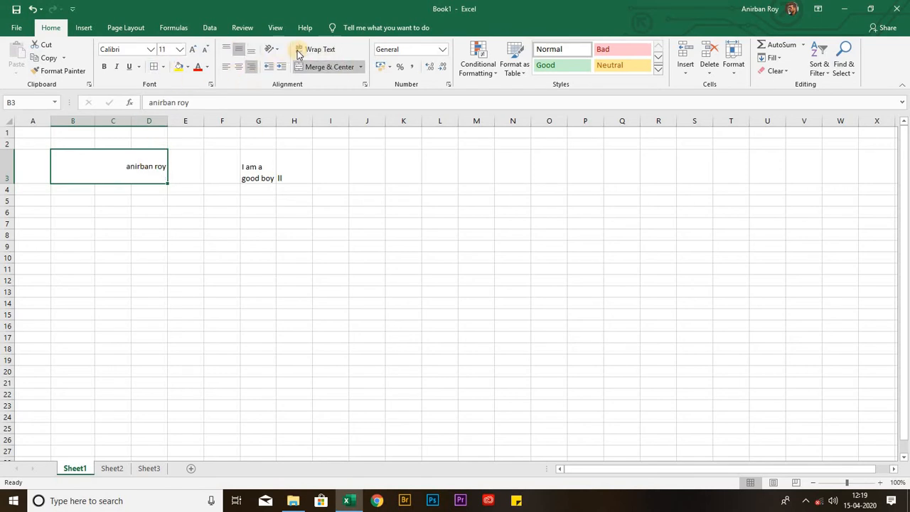
# Try angled and vertical orientations on the name, then return it to horizontal text.
pyautogui.click(270, 49)
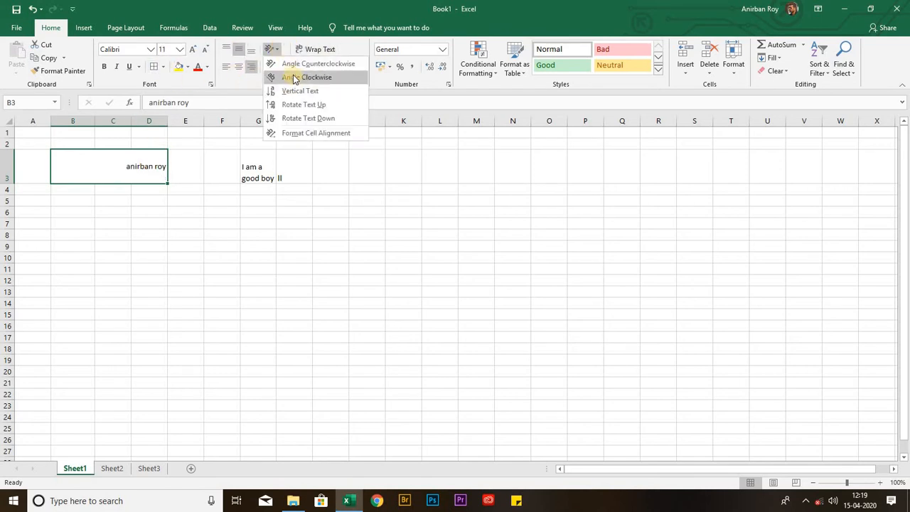
pyautogui.moveTo(295, 80)
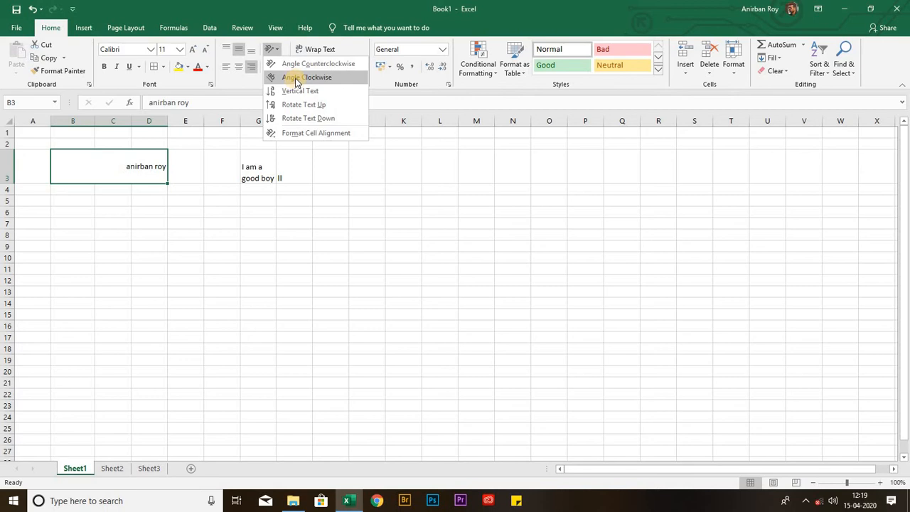
pyautogui.click(308, 63)
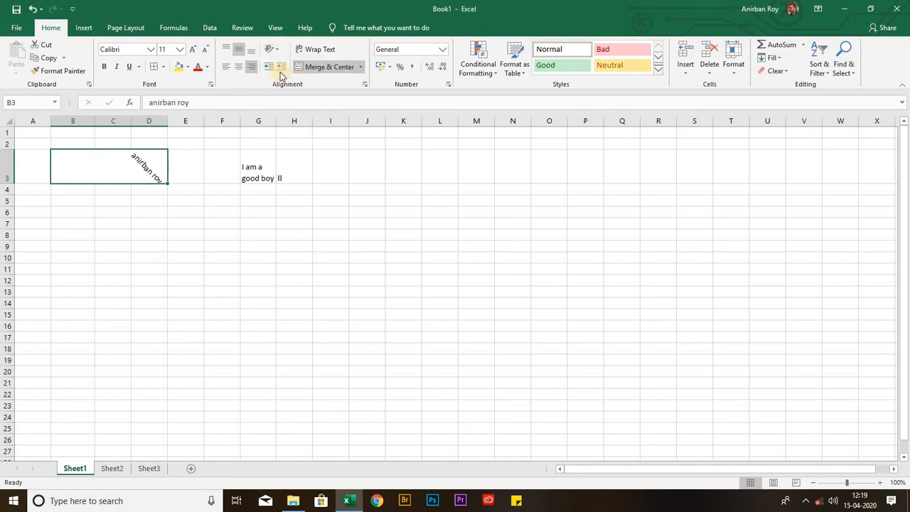
pyautogui.click(290, 48)
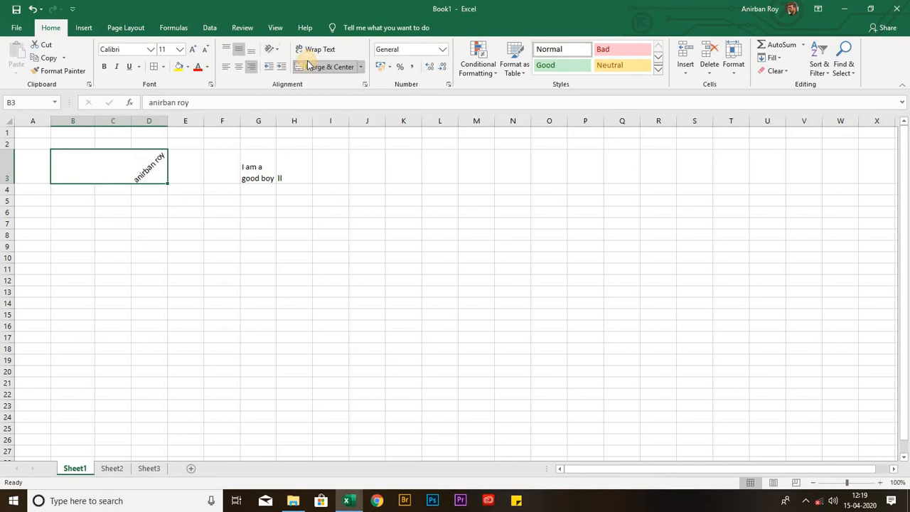
pyautogui.click(268, 49)
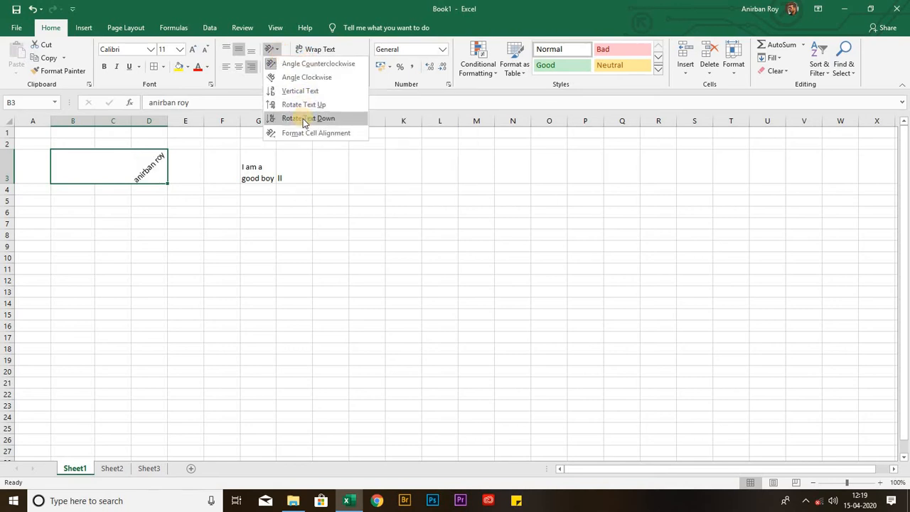
pyautogui.moveTo(303, 105)
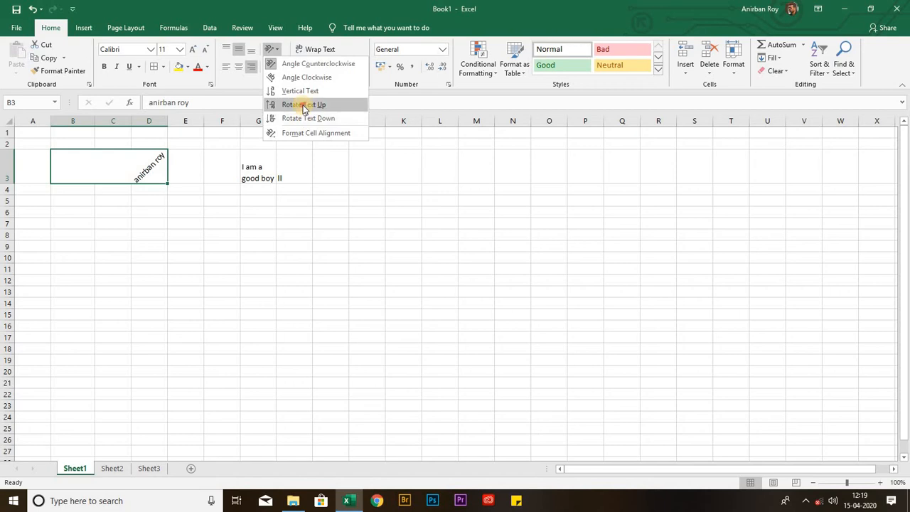
pyautogui.click(301, 106)
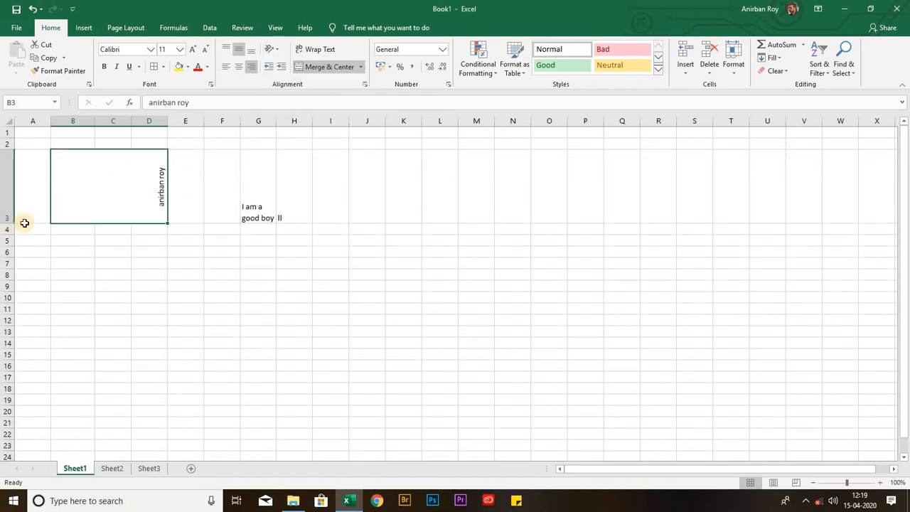
pyautogui.moveTo(276, 180)
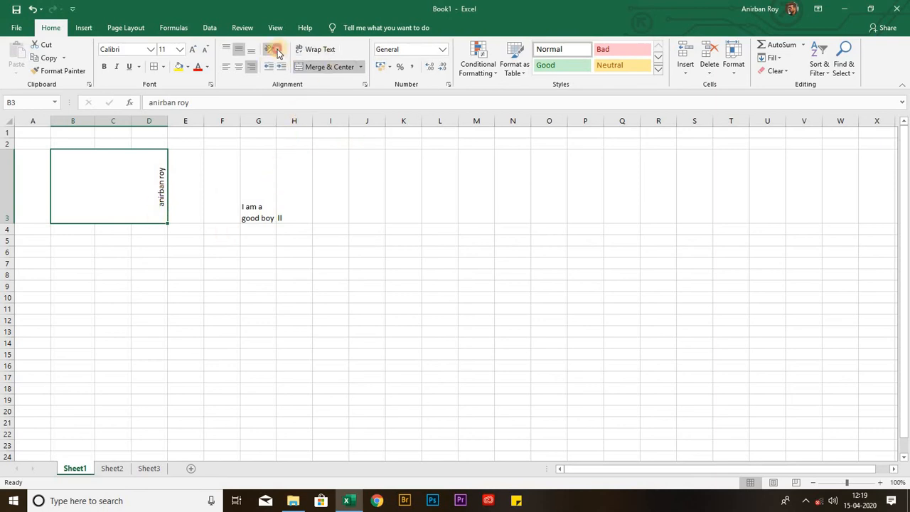
pyautogui.click(271, 49)
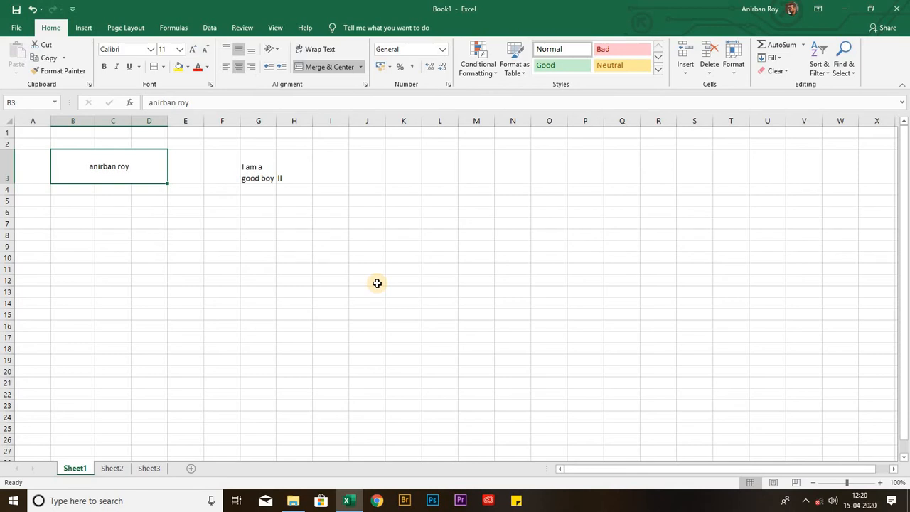
pyautogui.moveTo(91, 166)
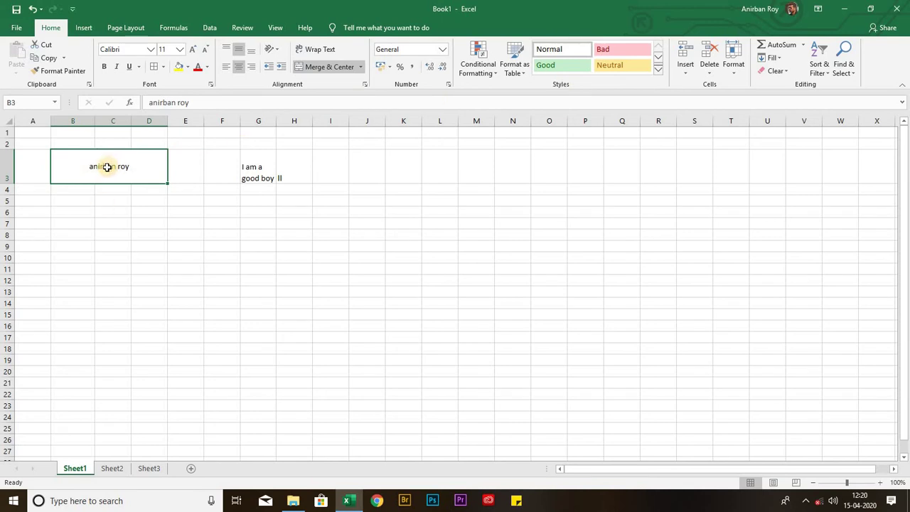
pyautogui.moveTo(277, 159)
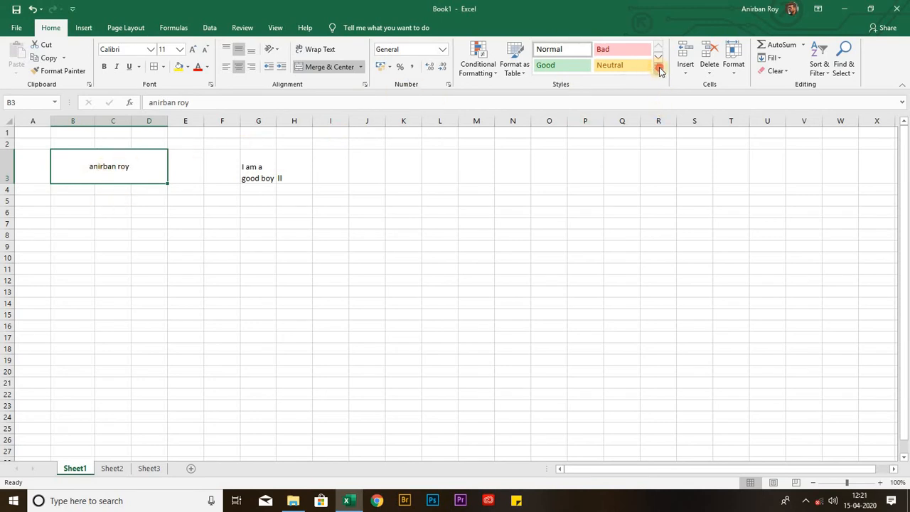
# Apply the light blue 40% - Accent1 cell style to the merged name cell.
pyautogui.click(658, 68)
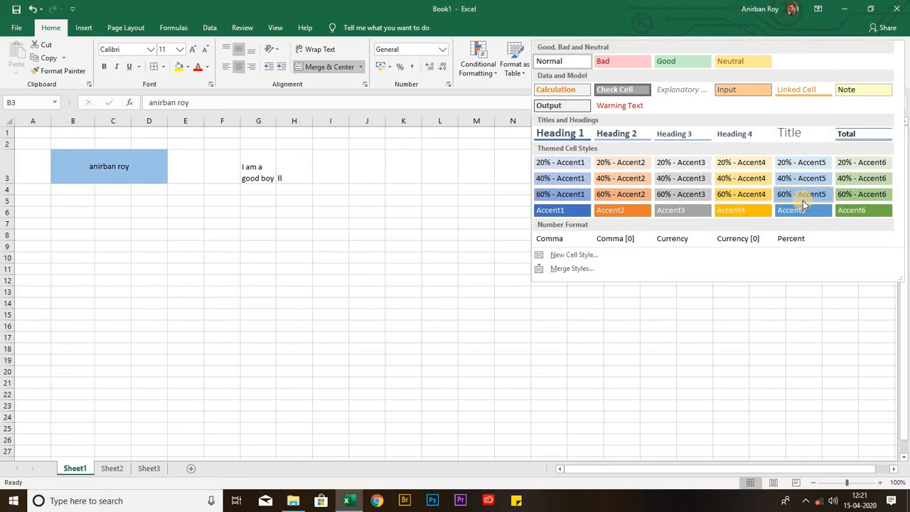
pyautogui.moveTo(803, 194)
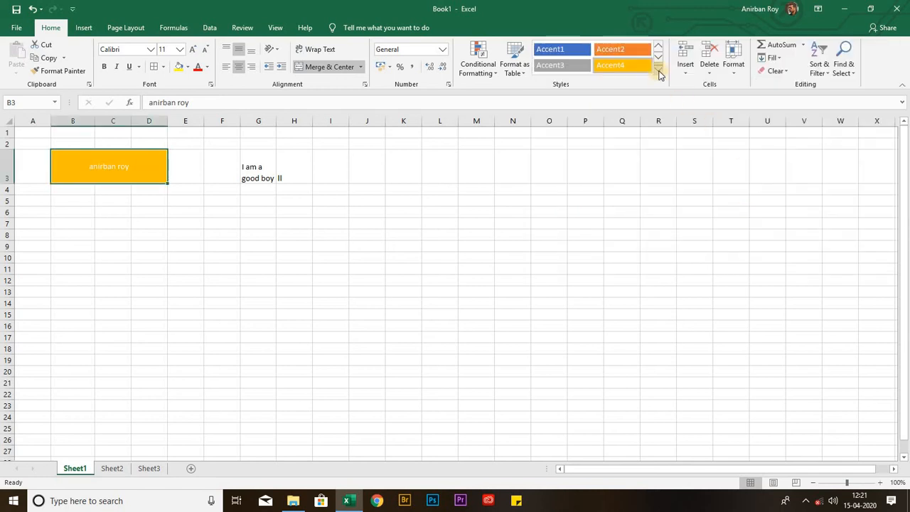
pyautogui.click(662, 71)
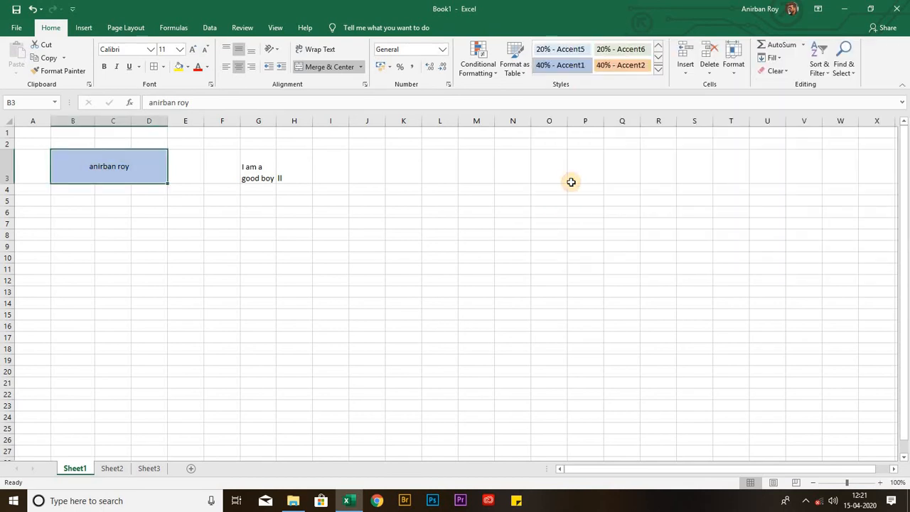
pyautogui.moveTo(572, 173)
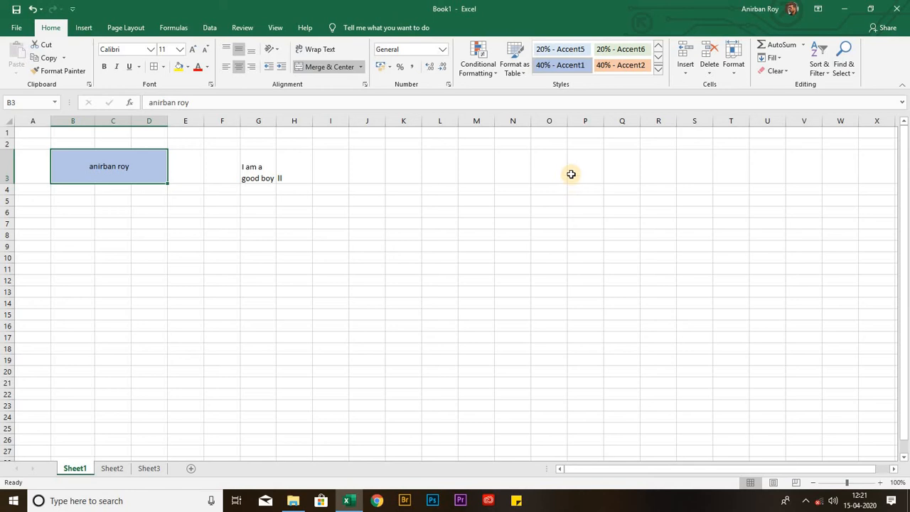
pyautogui.moveTo(531, 88)
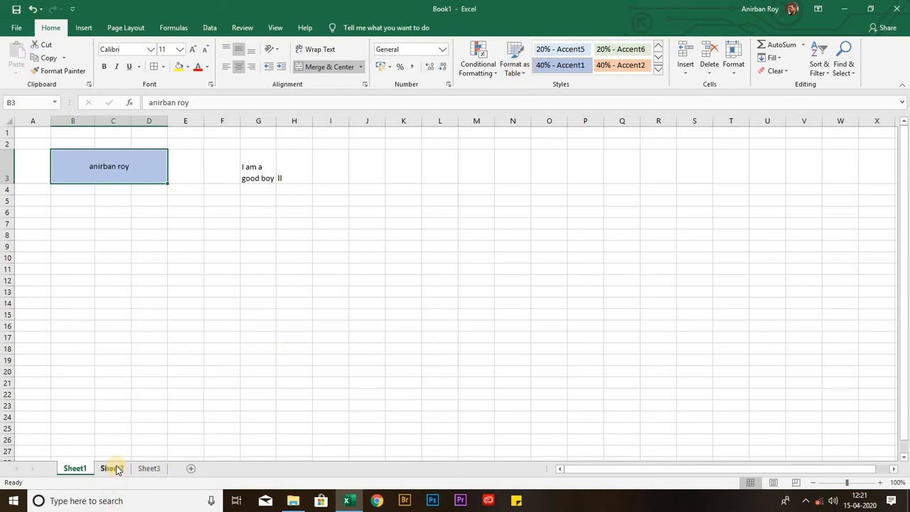
# On Sheet2, restyle the Name and Marks table with Table Style Dark 7 (dark green).
pyautogui.click(111, 468)
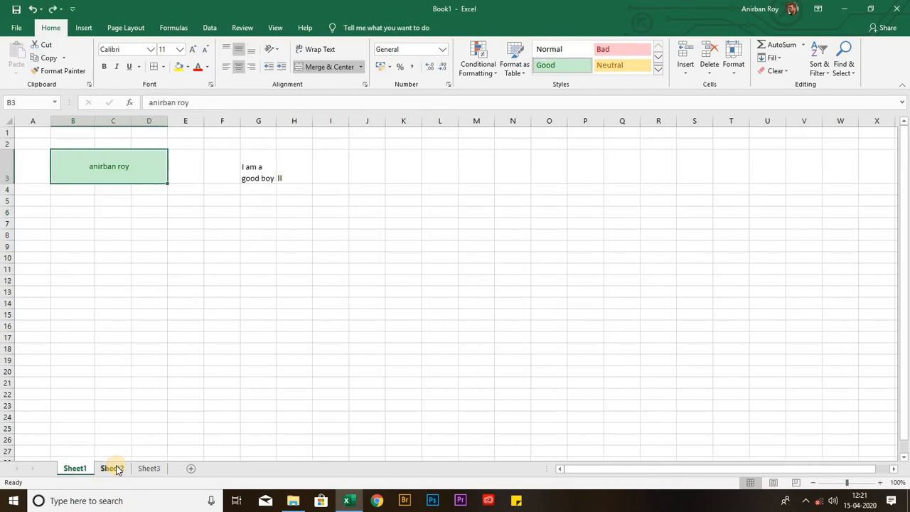
pyautogui.click(111, 468)
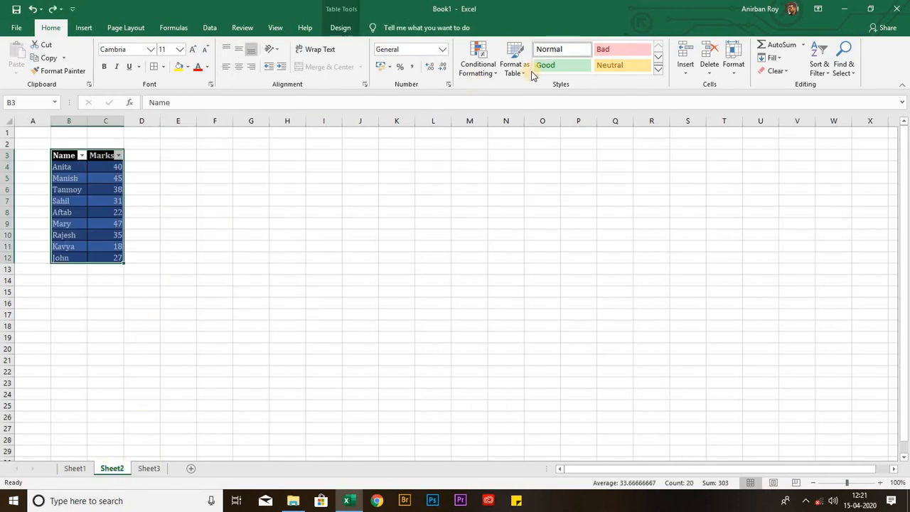
pyautogui.click(512, 60)
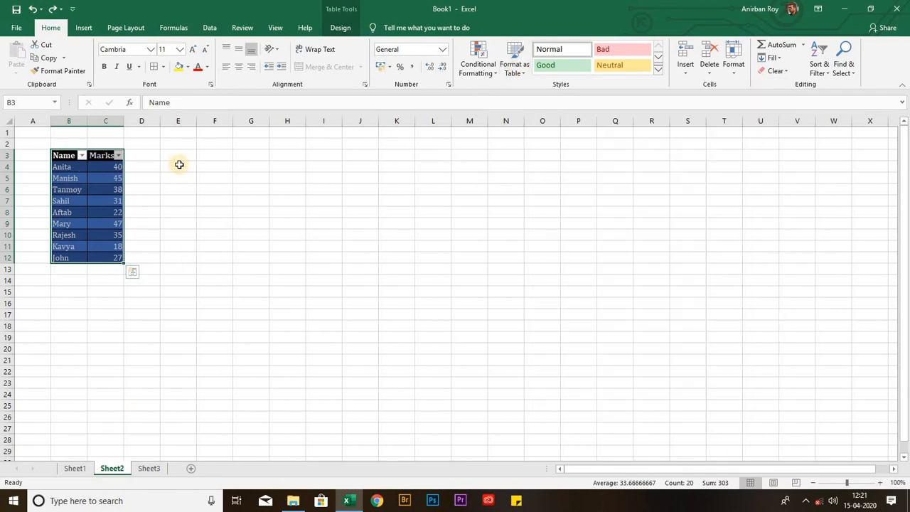
pyautogui.click(178, 166)
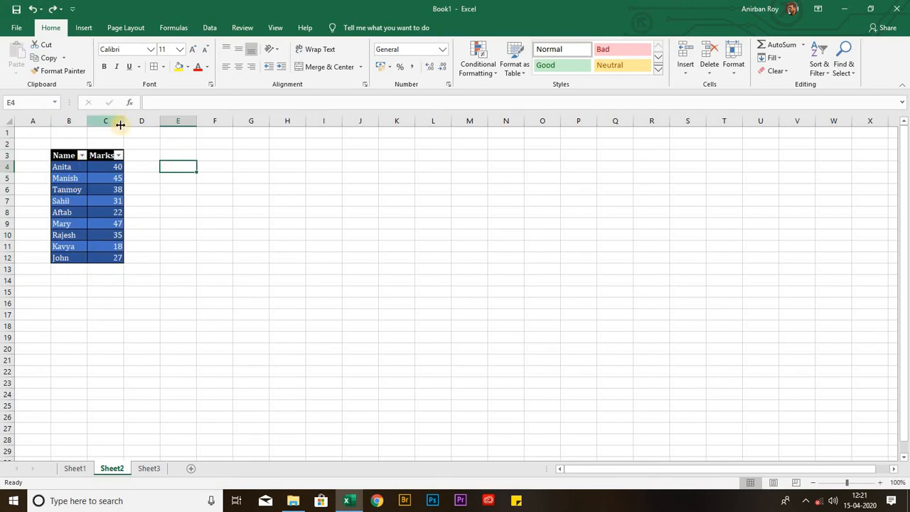
pyautogui.moveTo(114, 246)
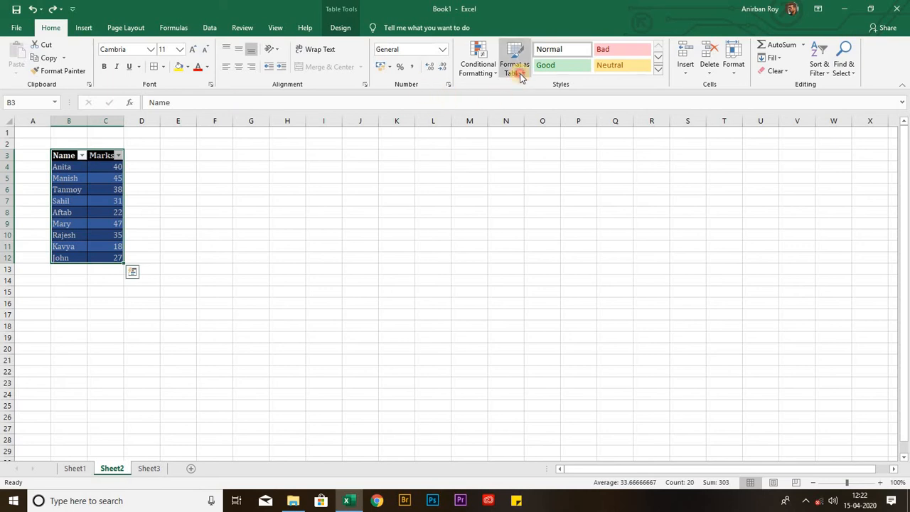
pyautogui.click(514, 59)
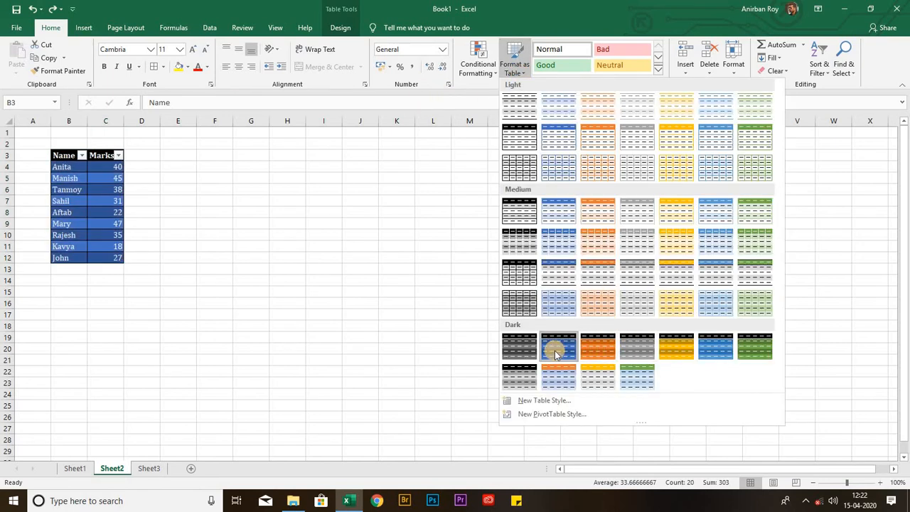
pyautogui.moveTo(676, 355)
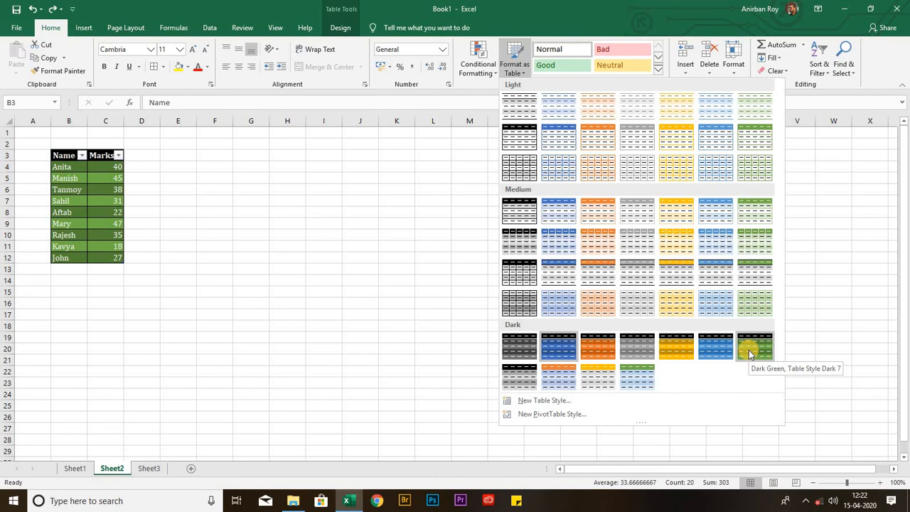
pyautogui.click(753, 346)
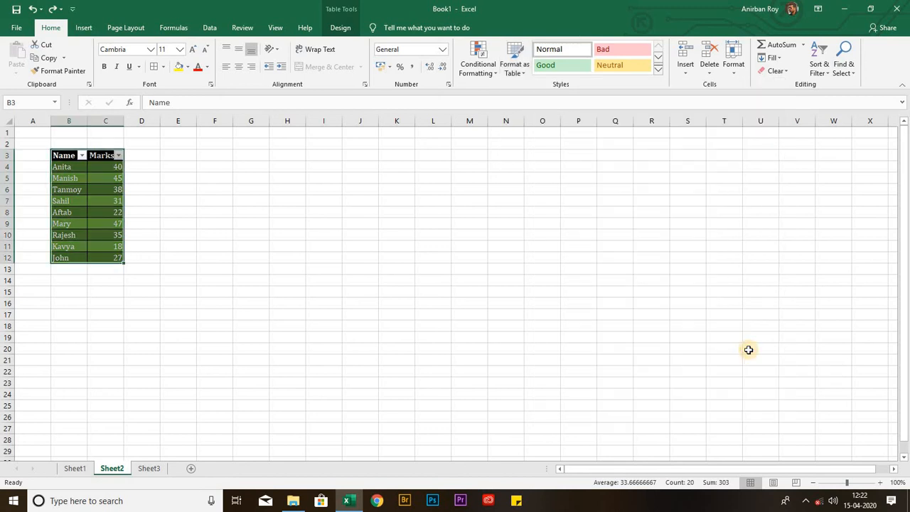
pyautogui.moveTo(702, 302)
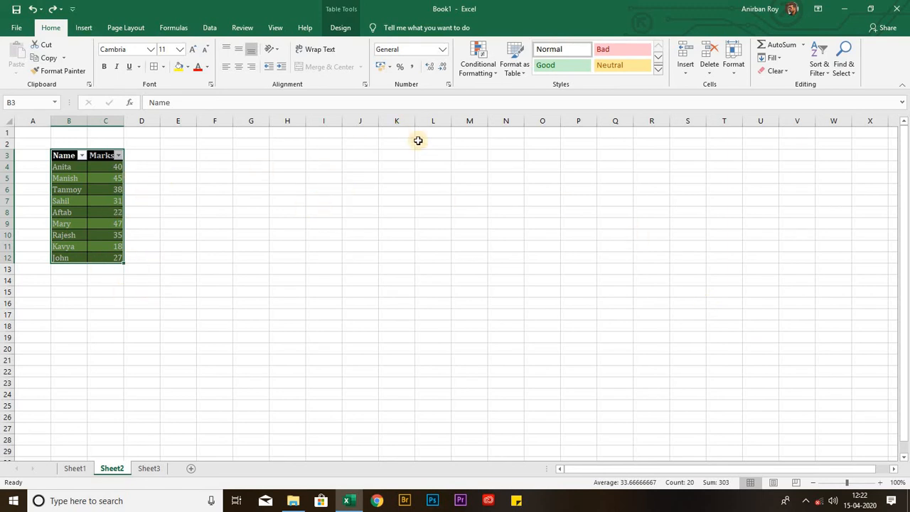
pyautogui.moveTo(511, 64)
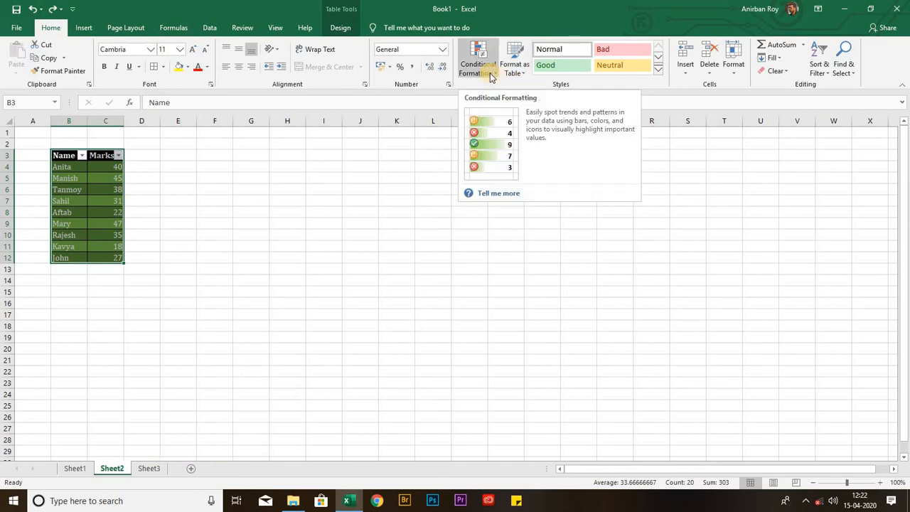
pyautogui.moveTo(171, 463)
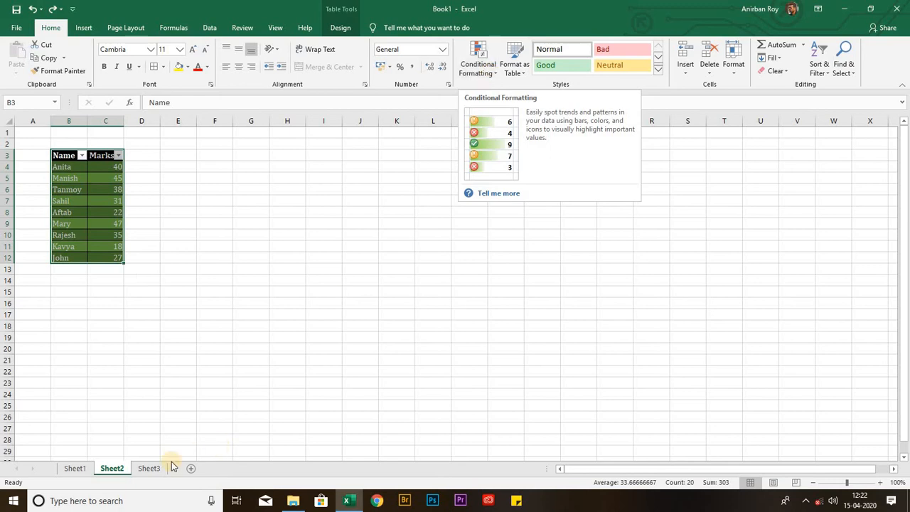
# On Sheet3, select the Marks column C and bring up Conditional Formatting's highlight-cell rules.
pyautogui.click(148, 468)
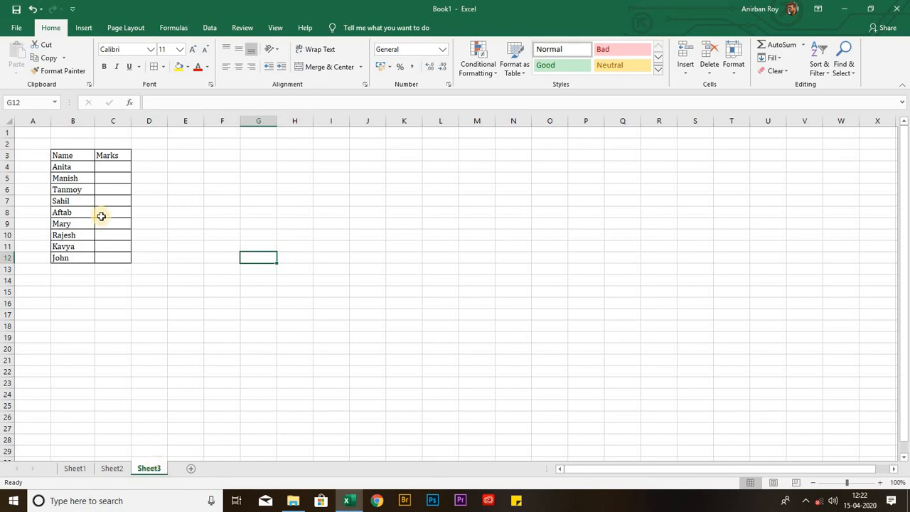
pyautogui.click(114, 119)
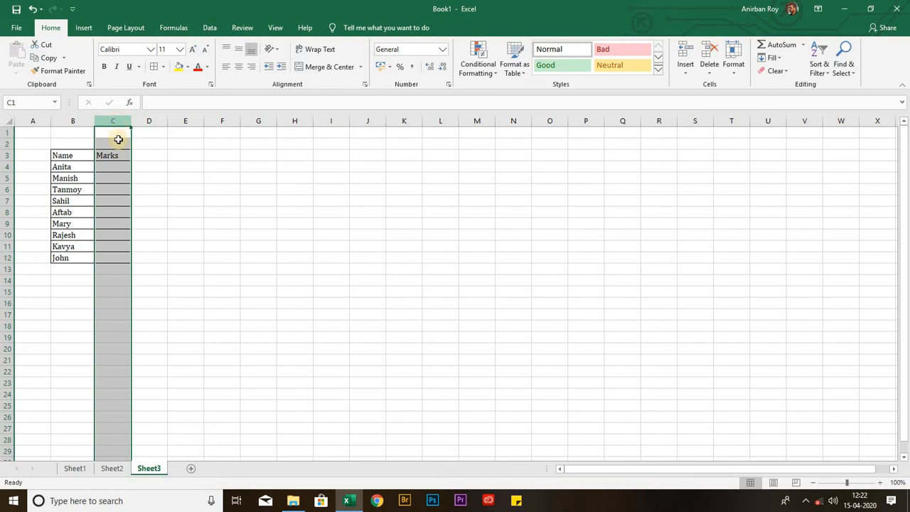
pyautogui.moveTo(245, 165)
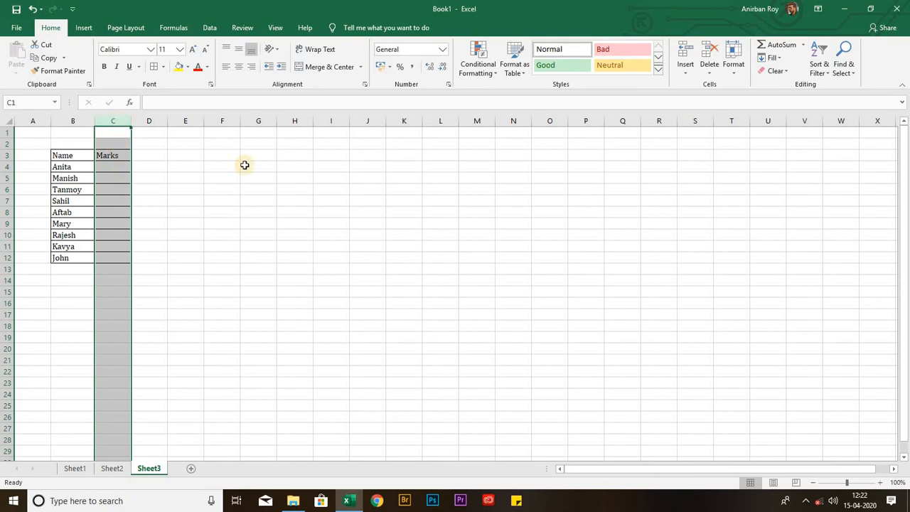
pyautogui.moveTo(517, 96)
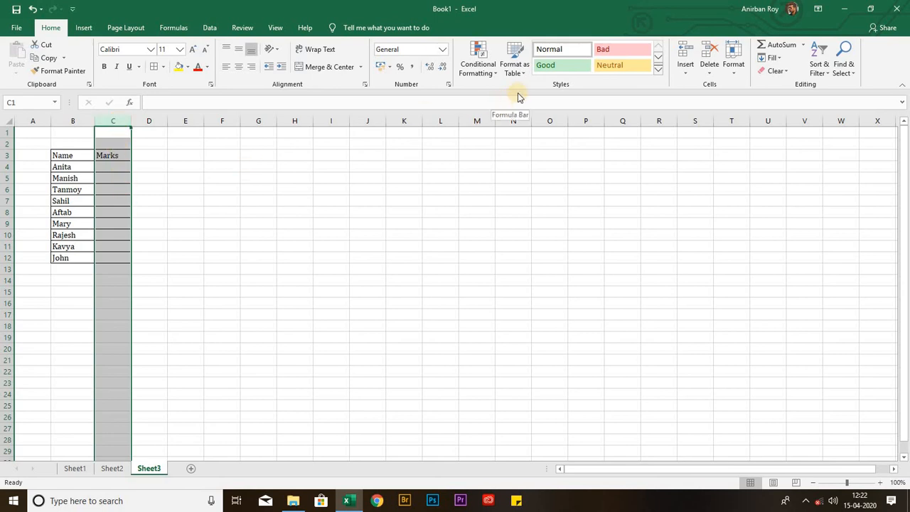
pyautogui.click(476, 59)
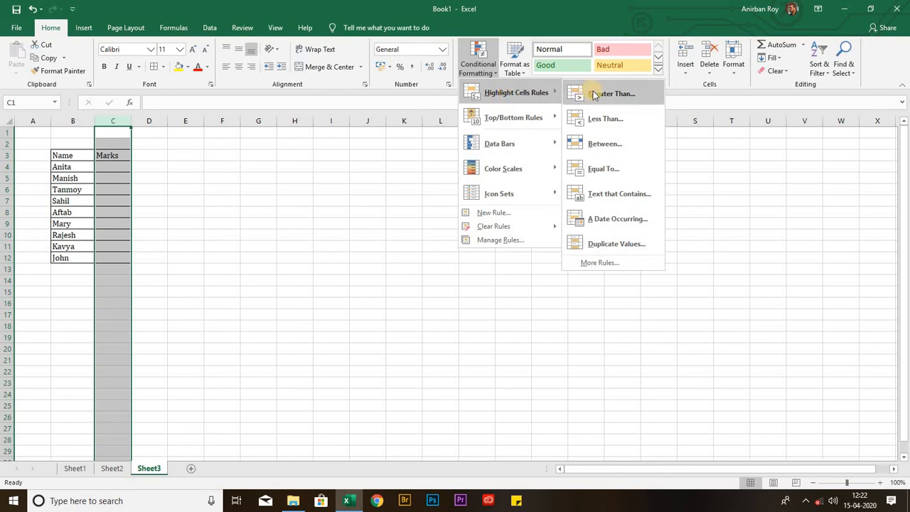
# Add a Greater Than 80 rule on the Marks column with Green Fill with Dark Green Text.
pyautogui.click(611, 94)
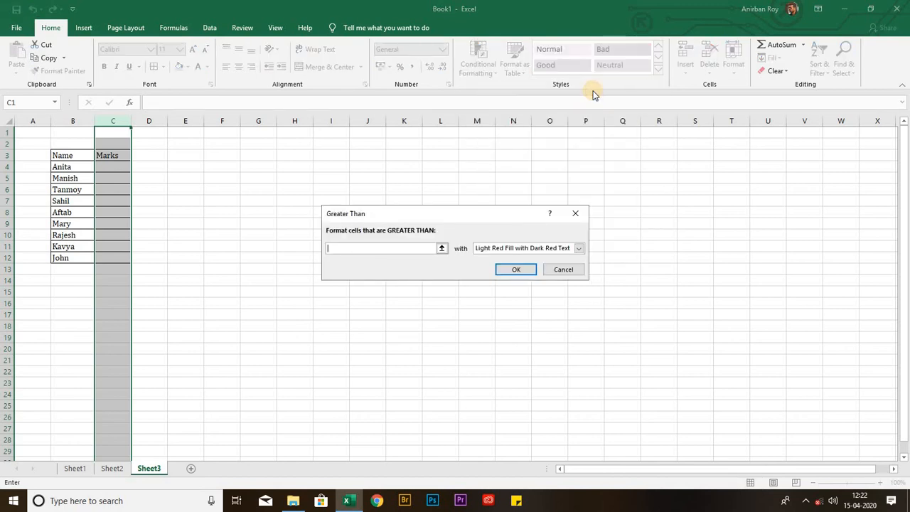
pyautogui.write('80')
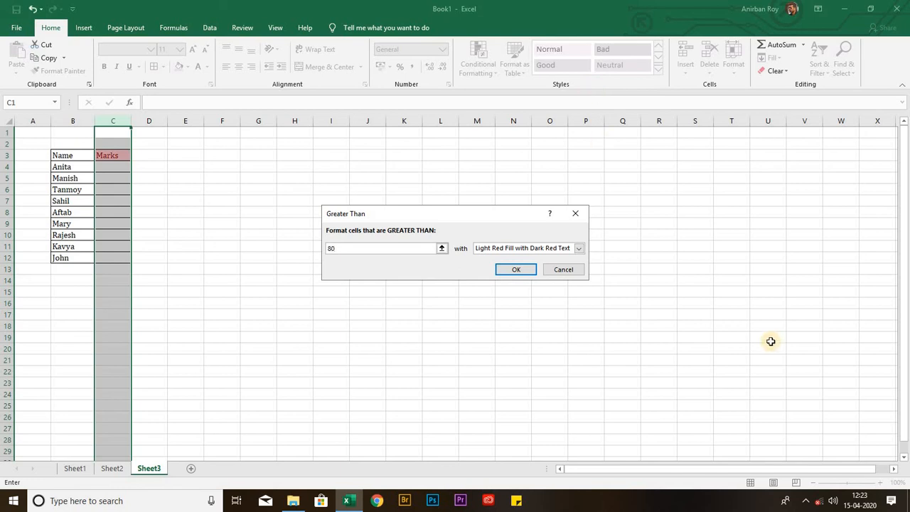
pyautogui.click(577, 248)
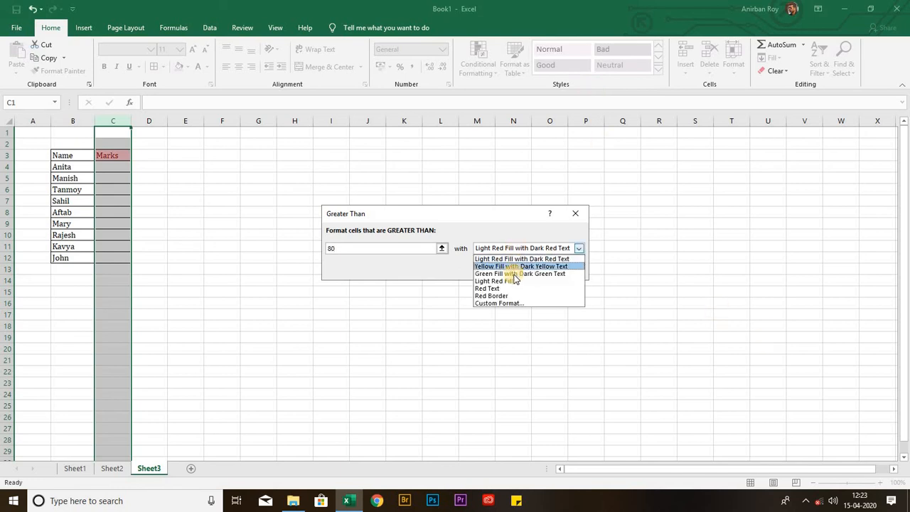
pyautogui.moveTo(505, 277)
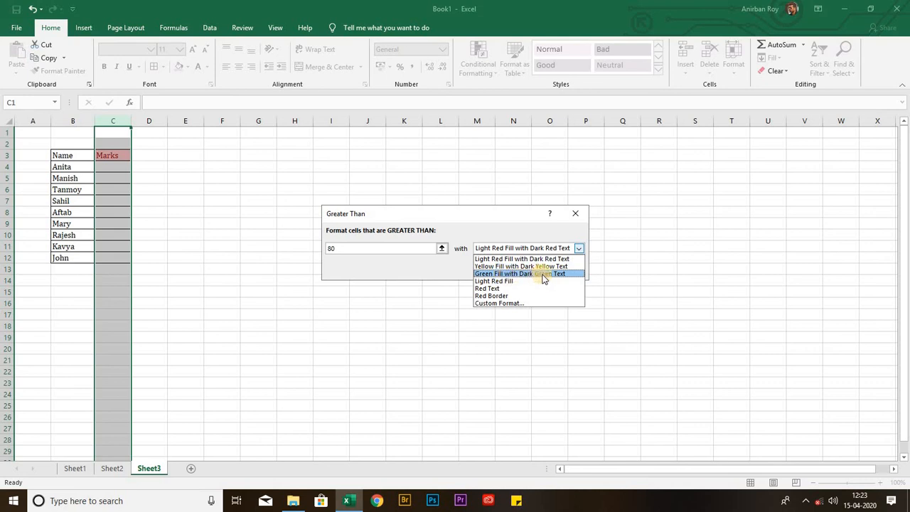
pyautogui.click(520, 273)
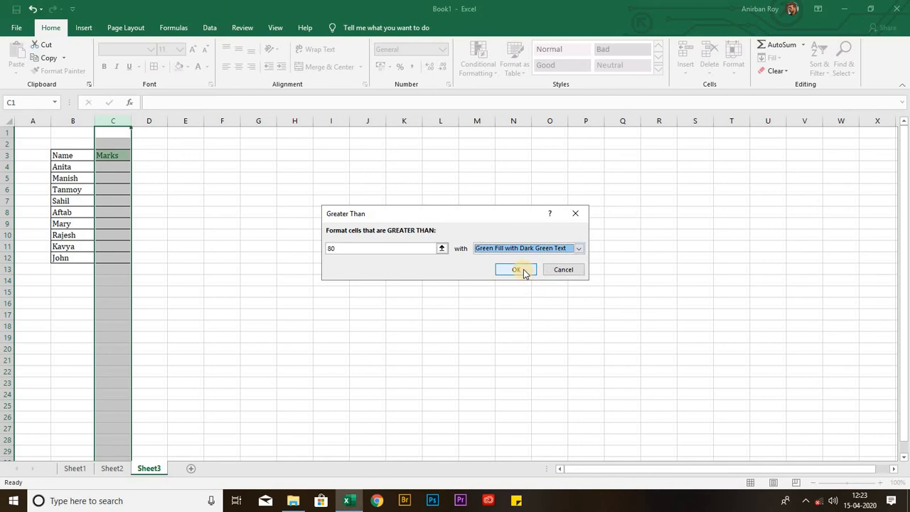
pyautogui.click(517, 270)
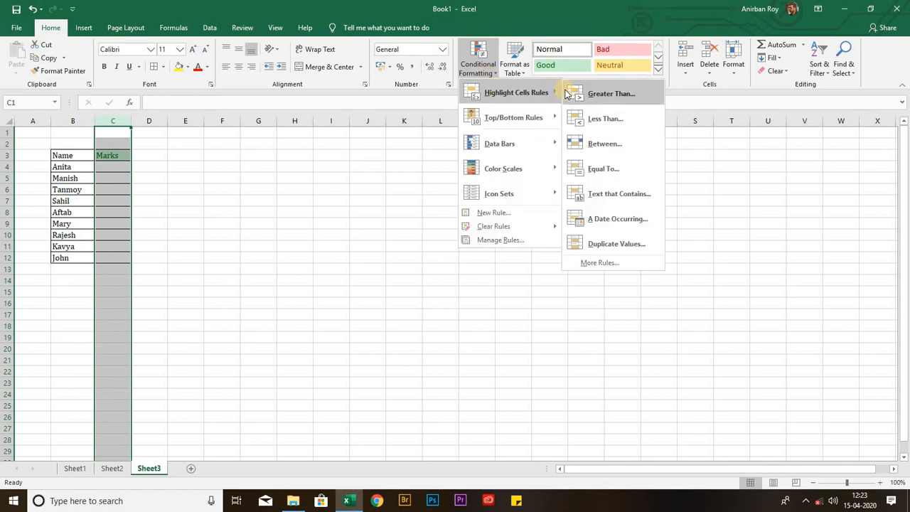
pyautogui.moveTo(617, 122)
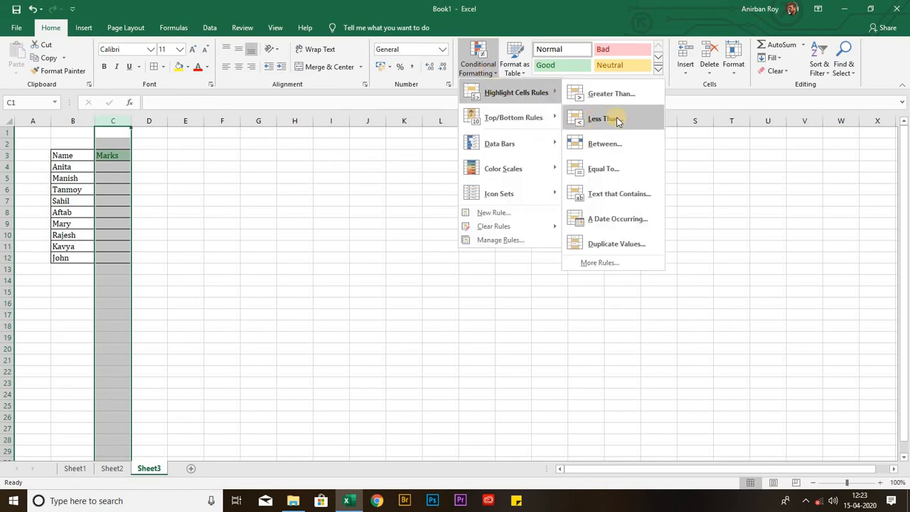
# Add a Less Than 30 rule on the Marks column with Light Red Fill with Dark Red Text.
pyautogui.click(605, 118)
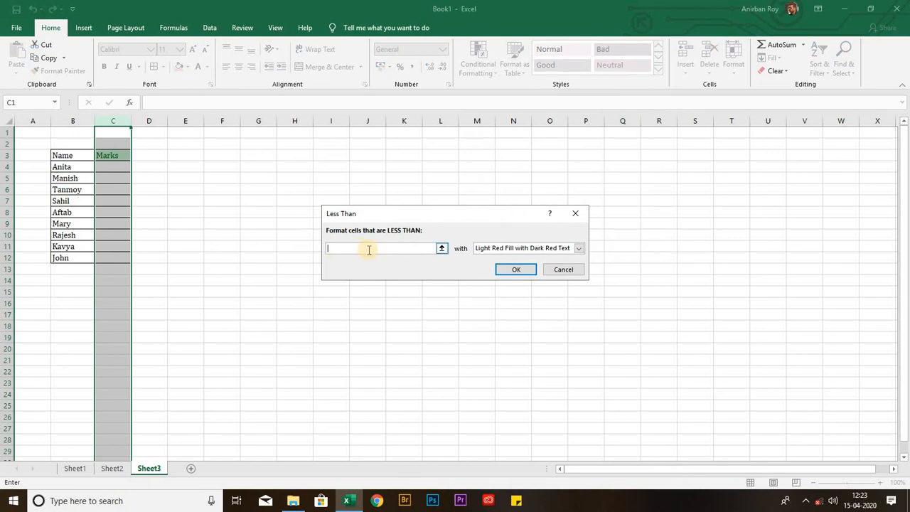
pyautogui.write('3')
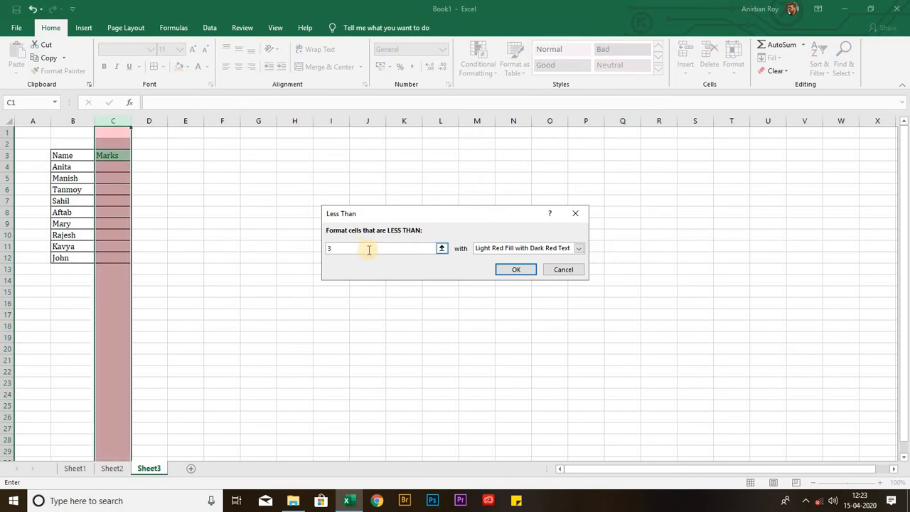
pyautogui.write('0')
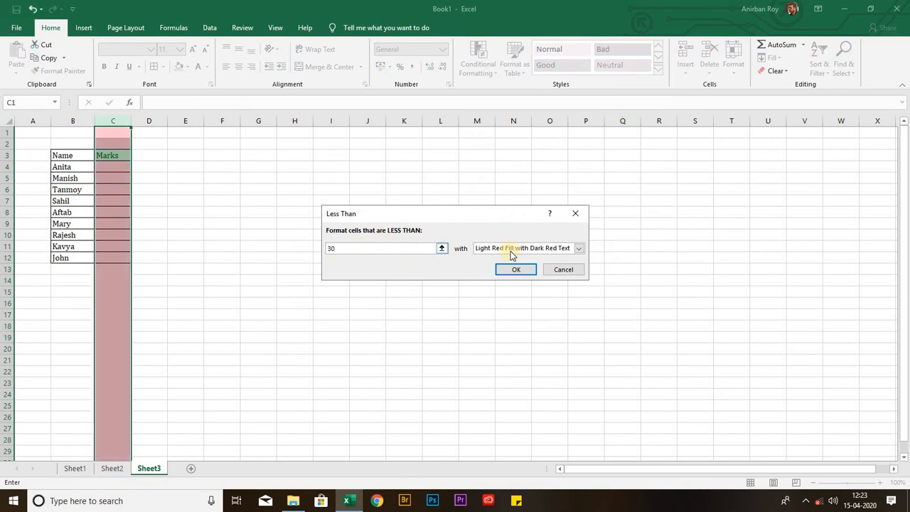
pyautogui.click(577, 247)
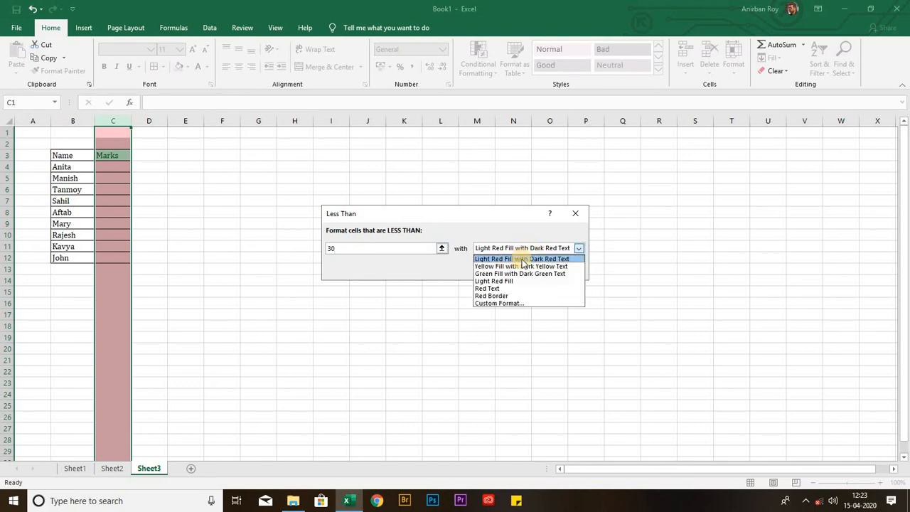
pyautogui.moveTo(528, 259)
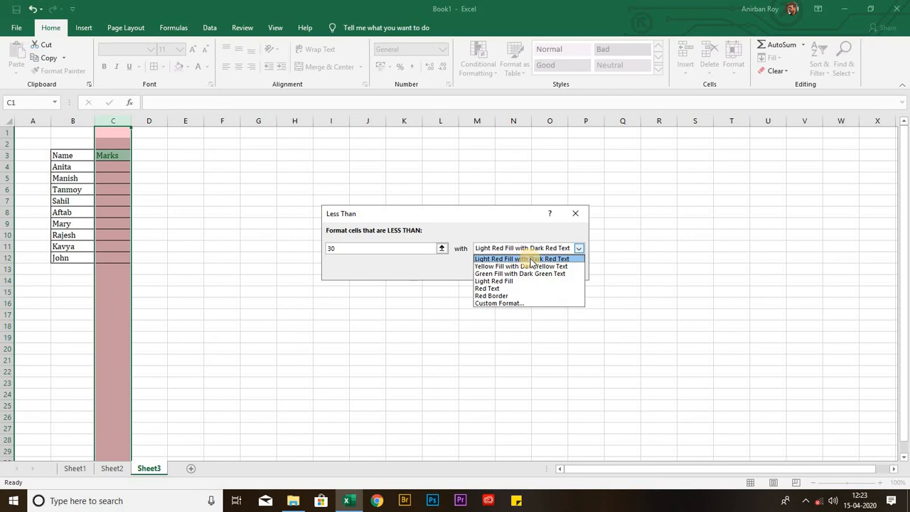
pyautogui.click(522, 258)
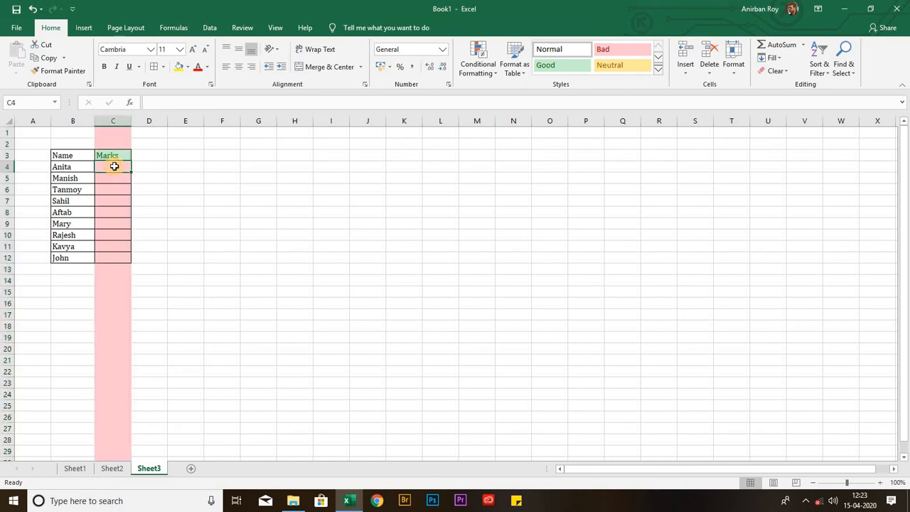
# Enter marks 81, 29, 50, 89, 15, 30 in column C, with highs turning green and lows red.
pyautogui.write('81')
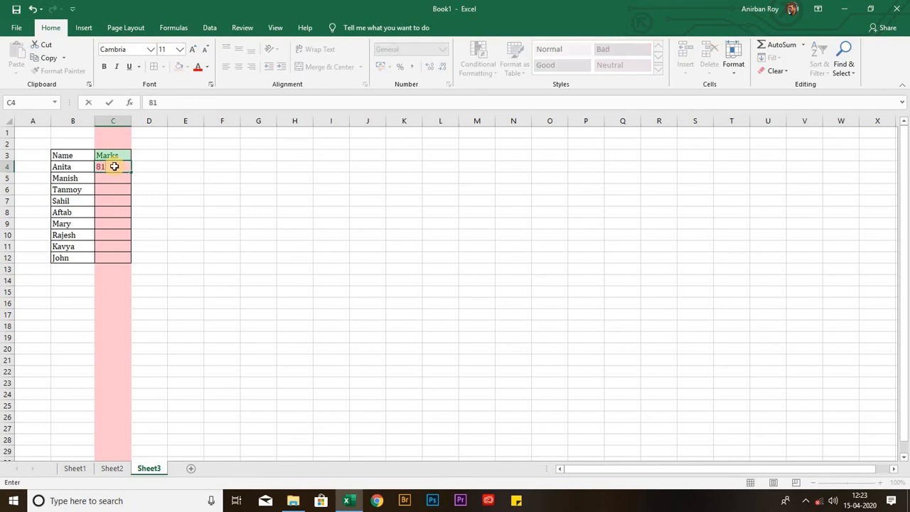
pyautogui.press('Enter')
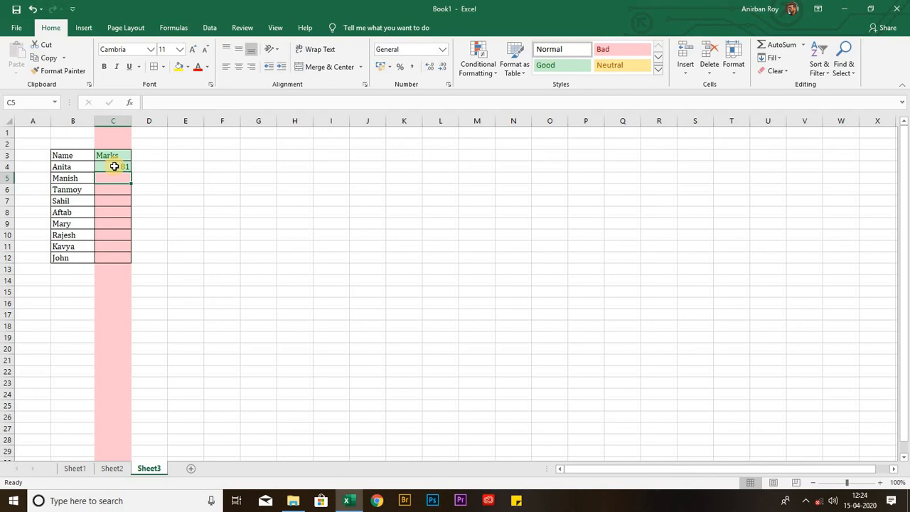
pyautogui.write('29')
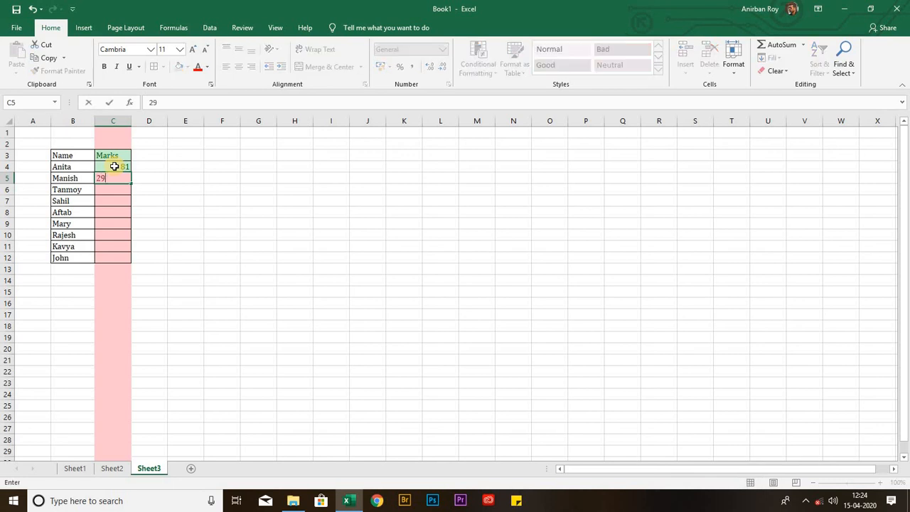
pyautogui.press('Enter')
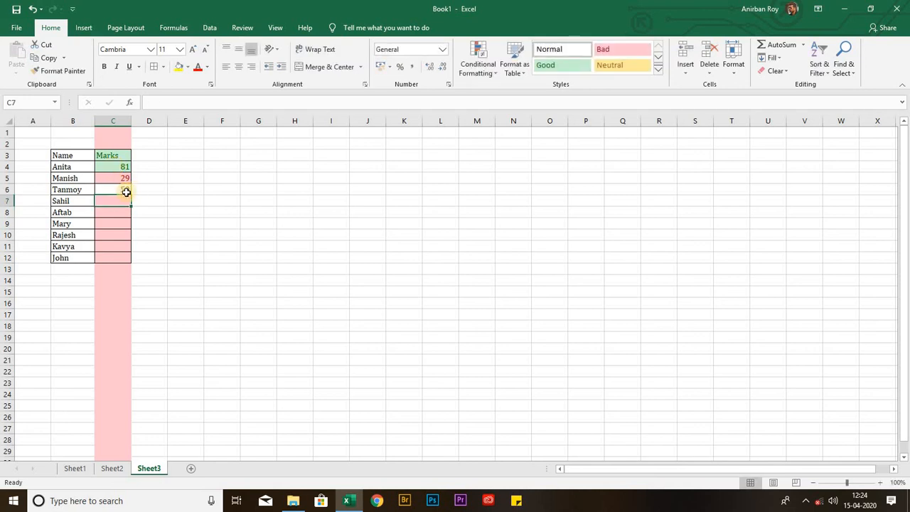
pyautogui.write('50')
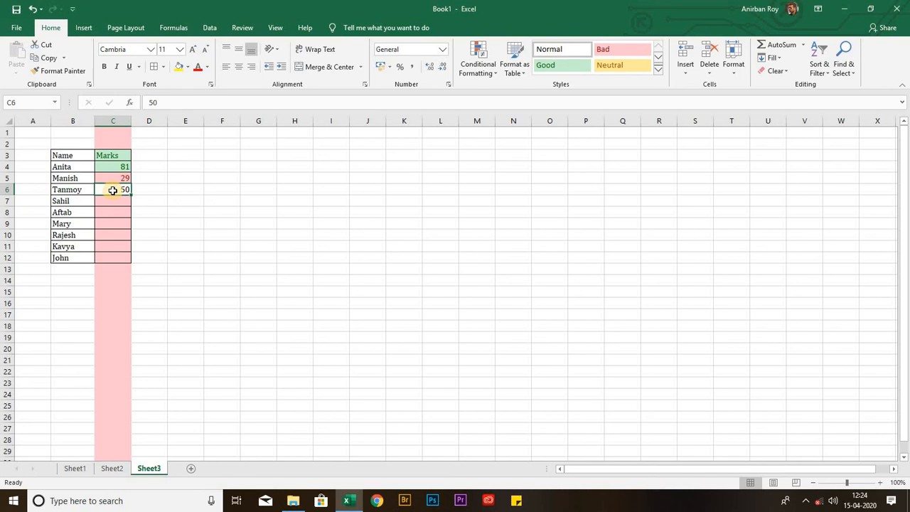
pyautogui.write('89')
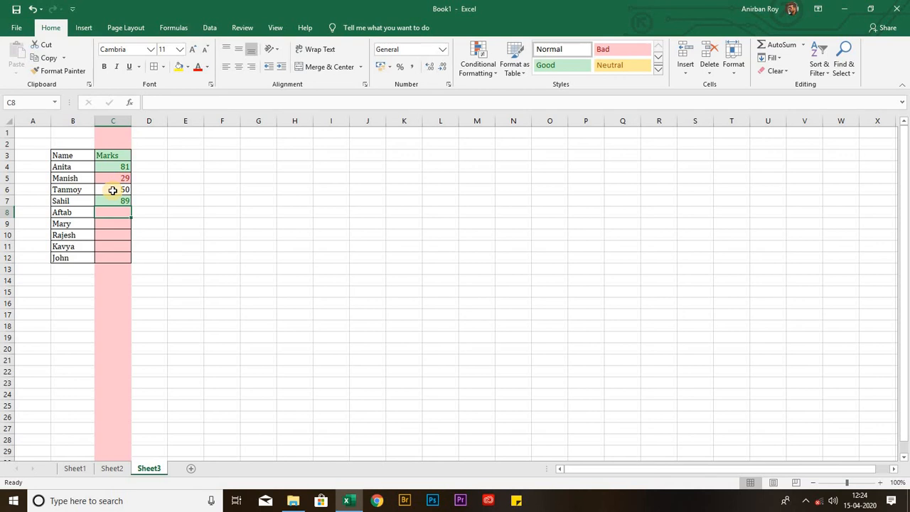
pyautogui.write('15')
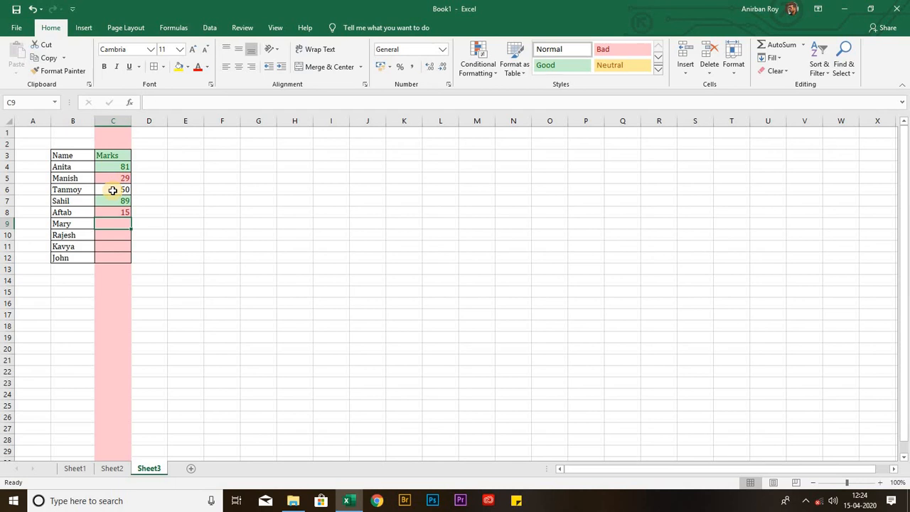
pyautogui.write('30')
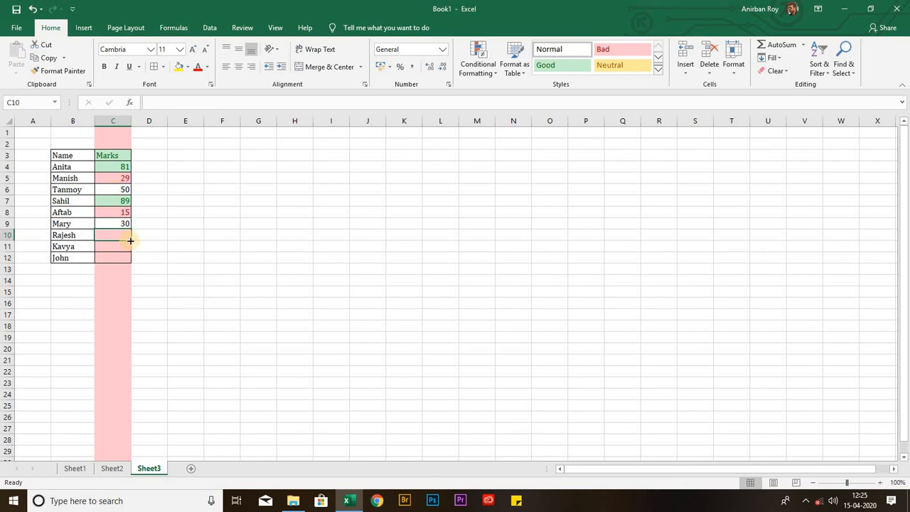
pyautogui.write('8')
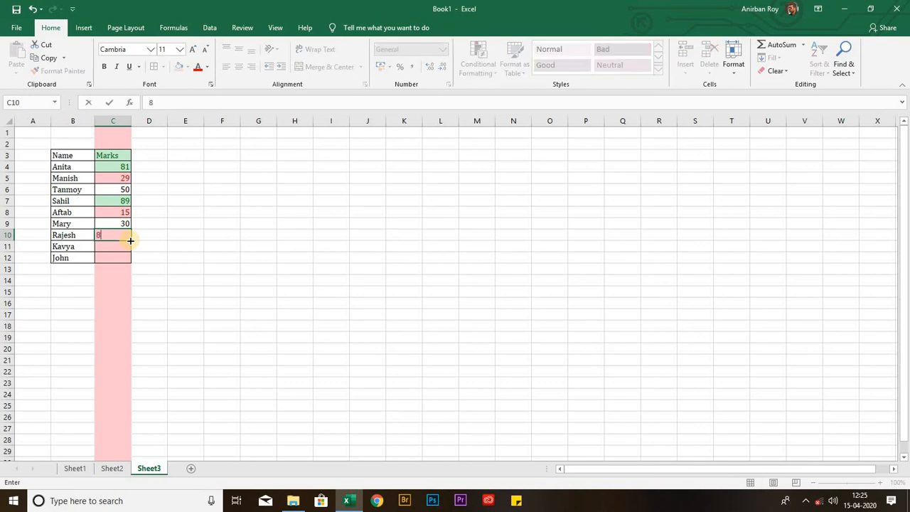